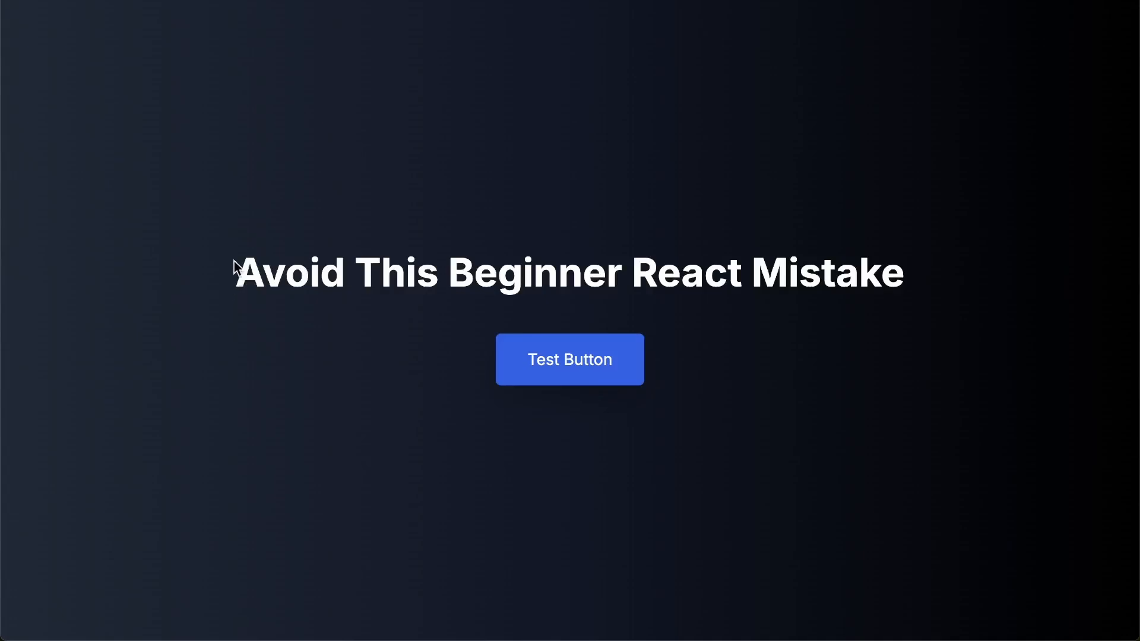
- Highlight the heading, then add onClick on a new line in the Test Button tag, backing out of onChange
drag(236, 273, 716, 273)
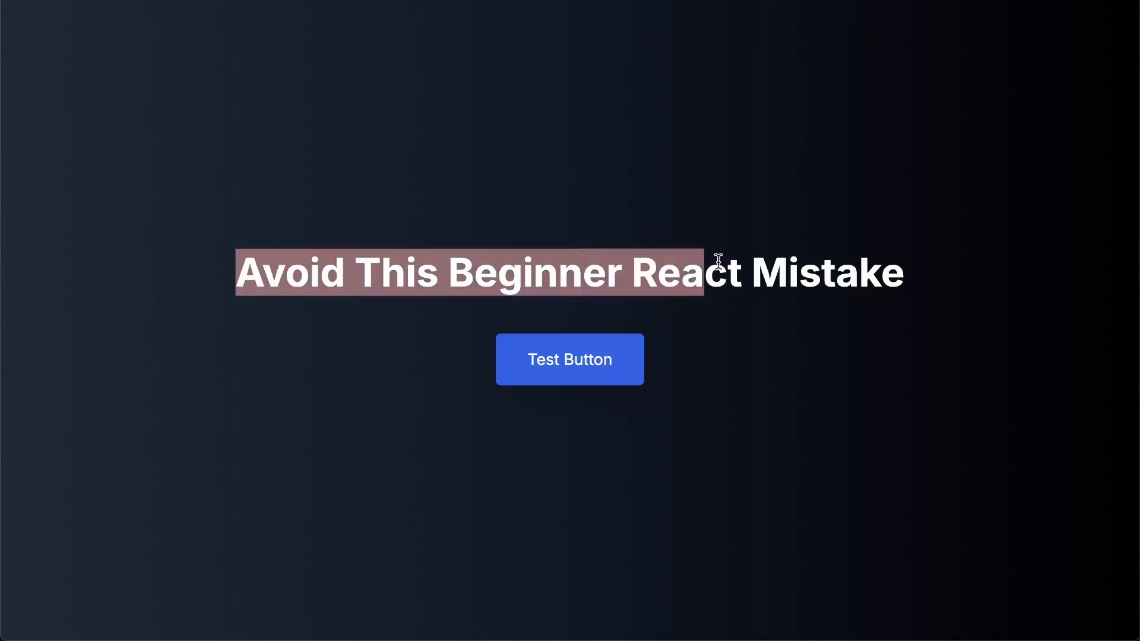
drag(716, 274, 905, 274)
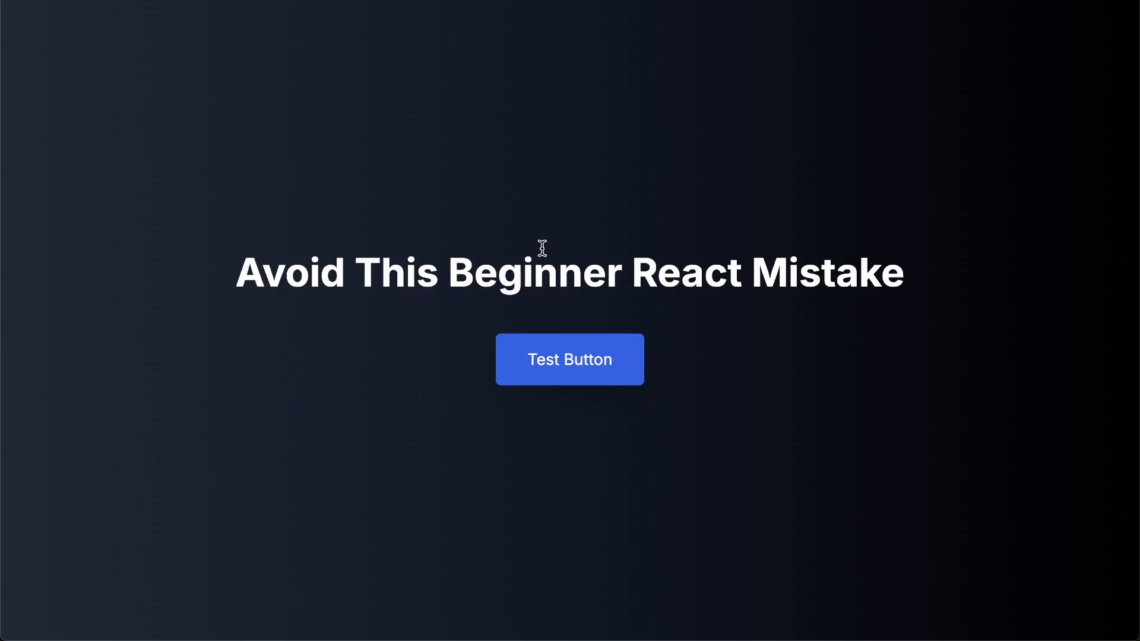
mouse_move(544, 253)
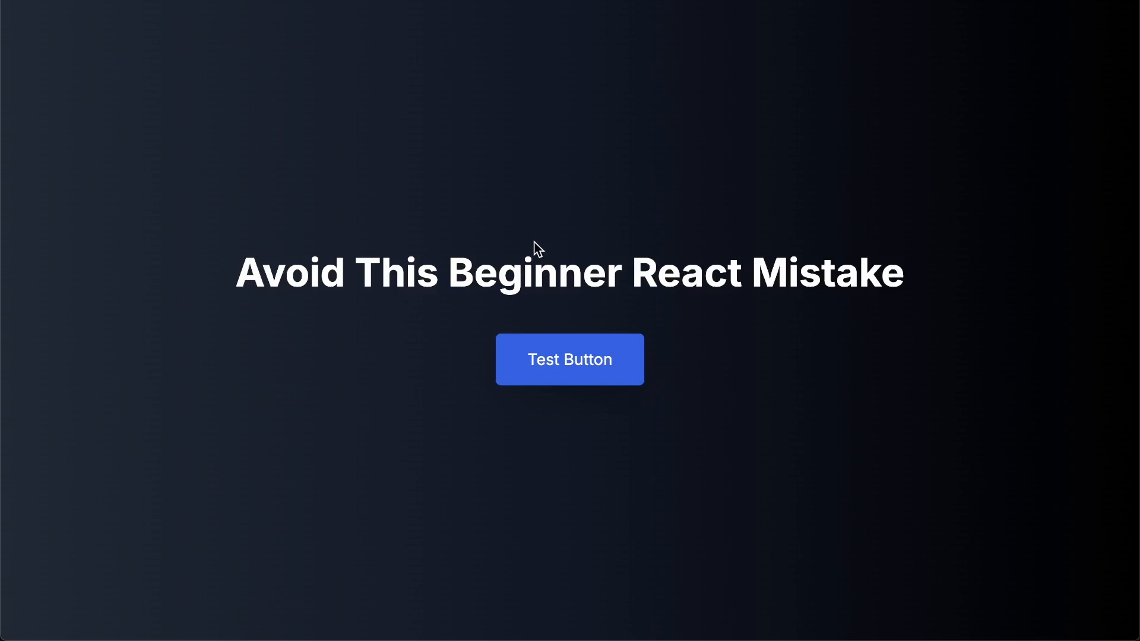
mouse_move(562, 238)
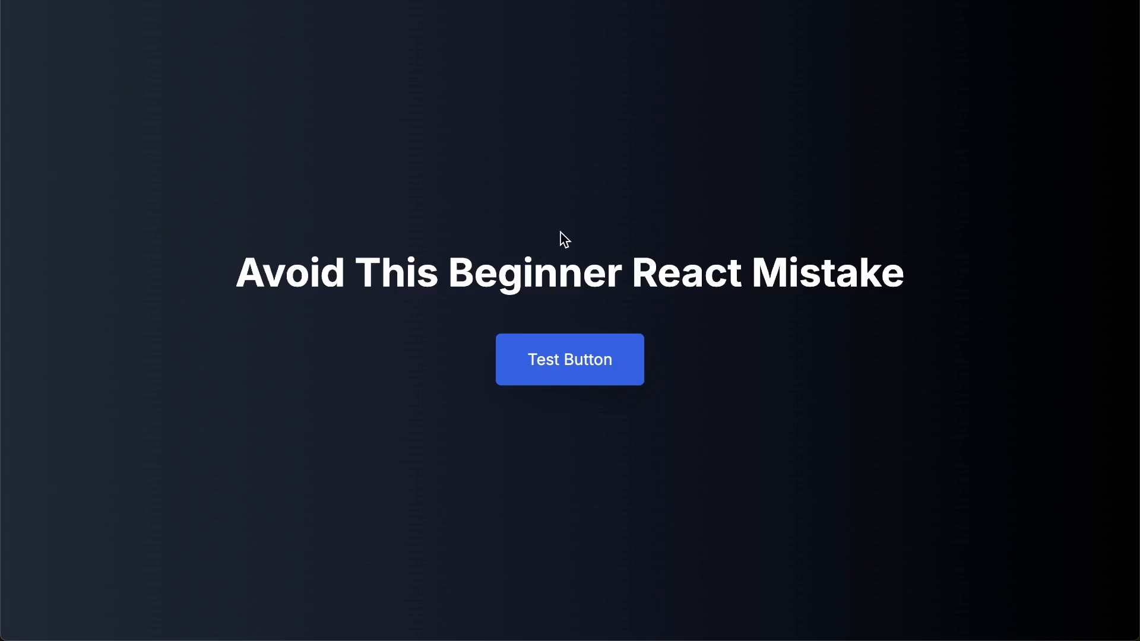
mouse_move(573, 249)
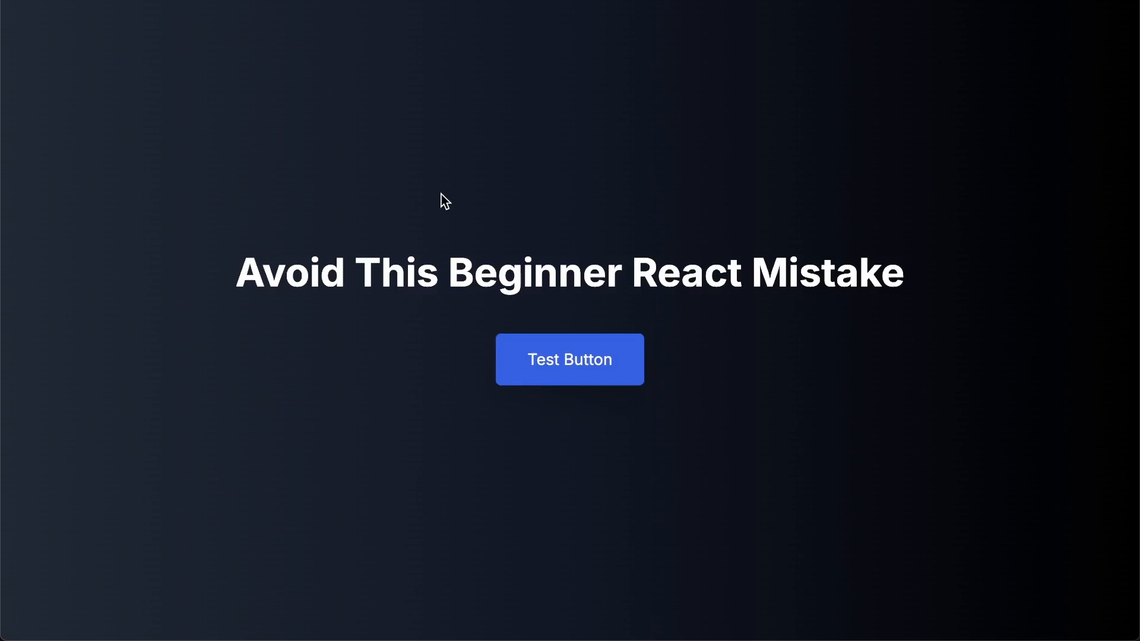
mouse_move(505, 262)
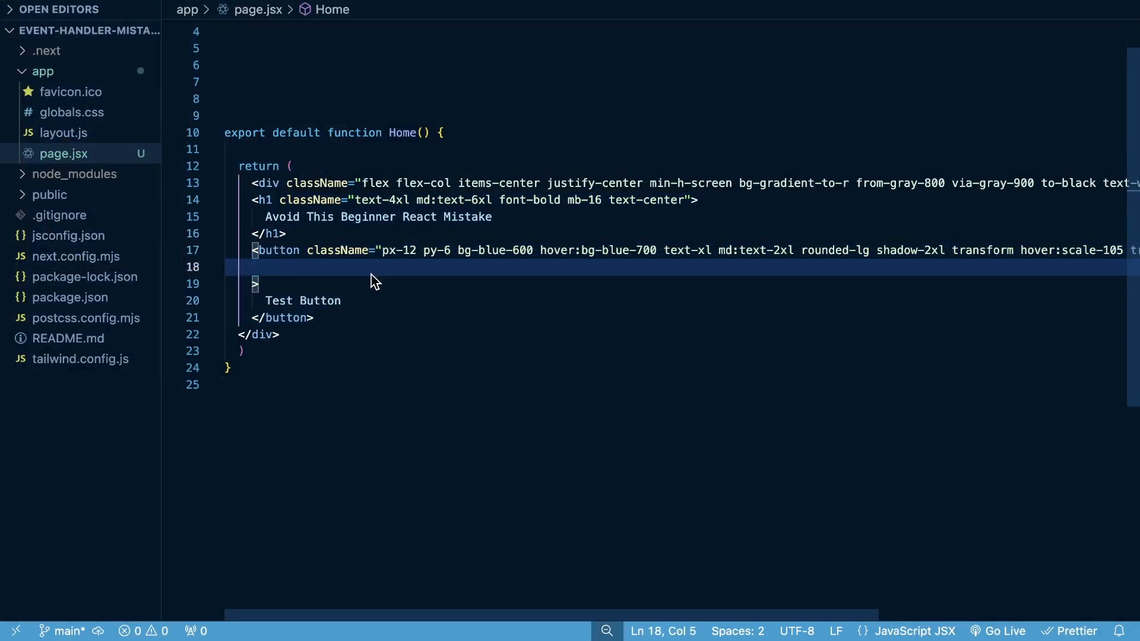
text(on)
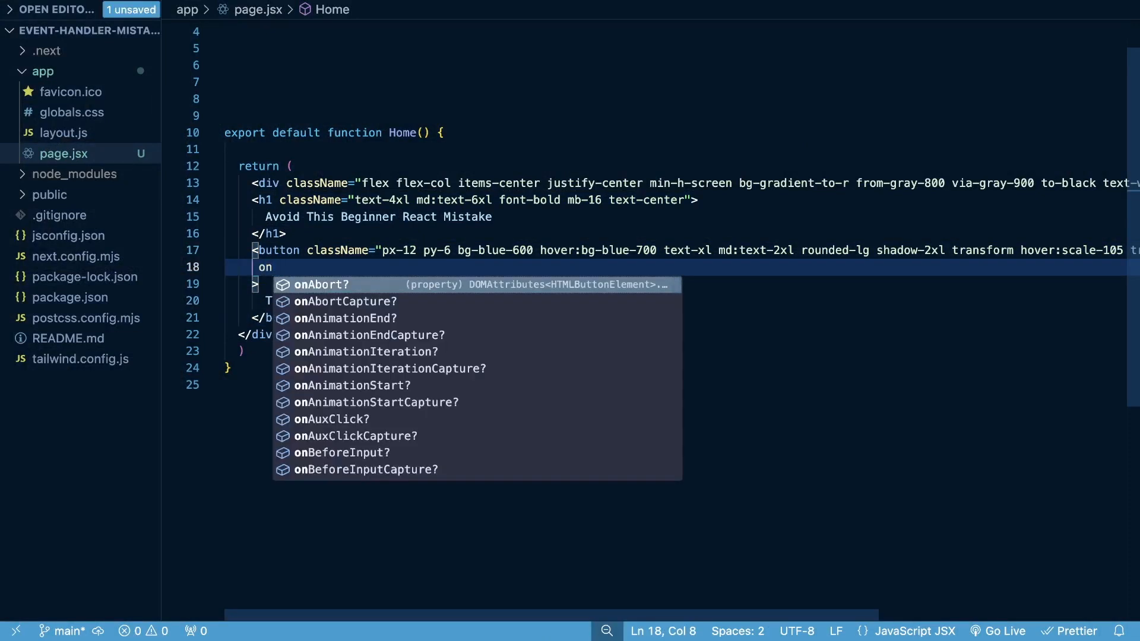
text(Click)
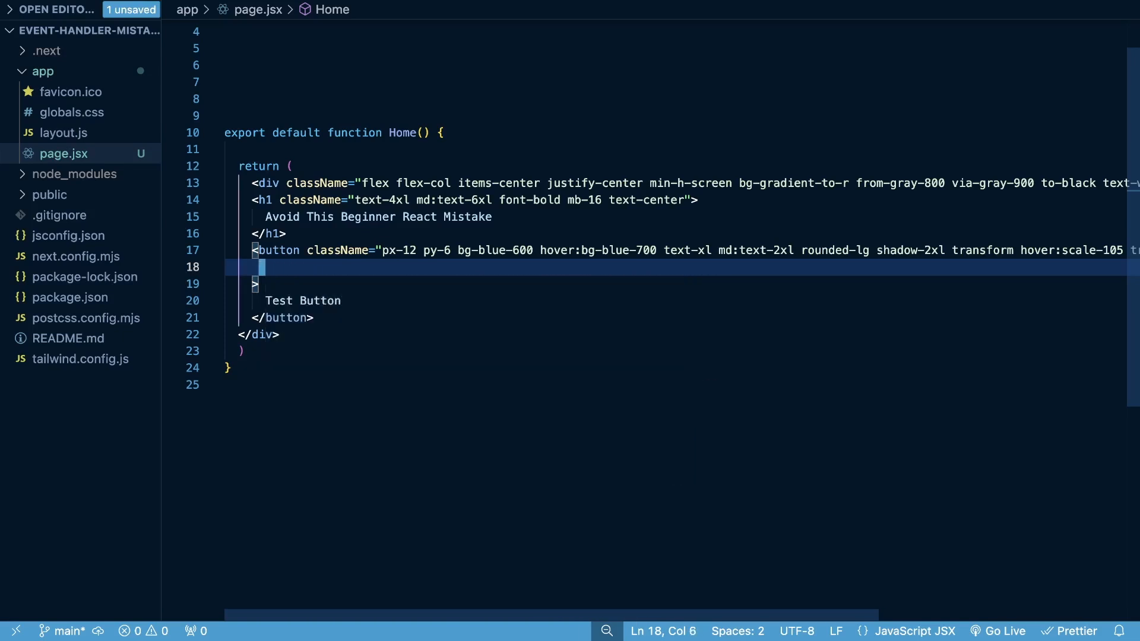
text(on)
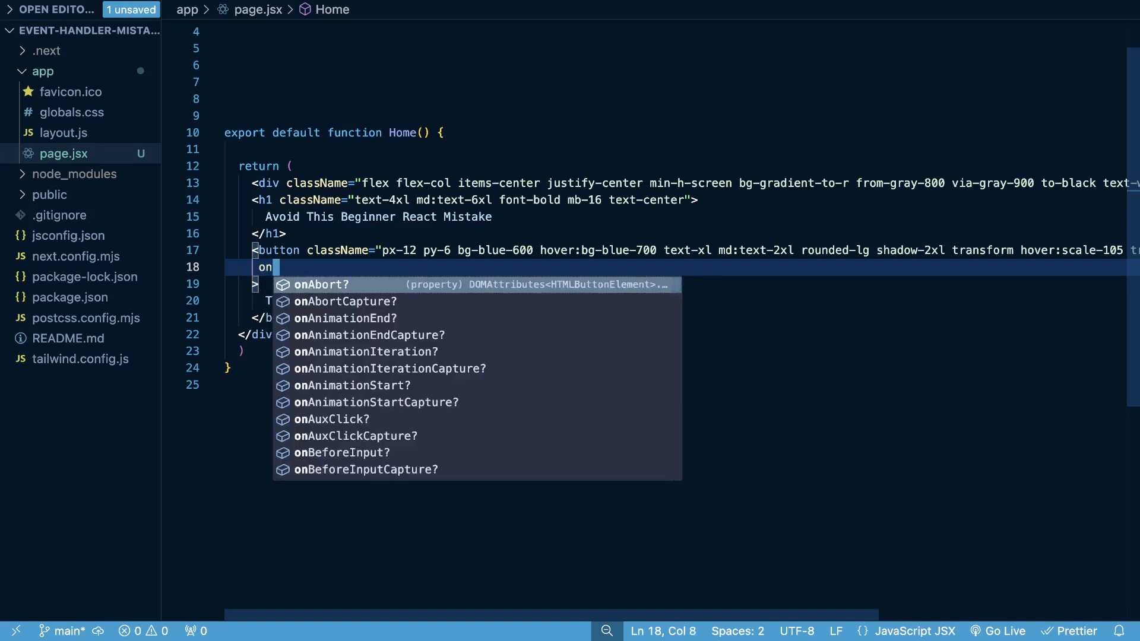
text(Chang)
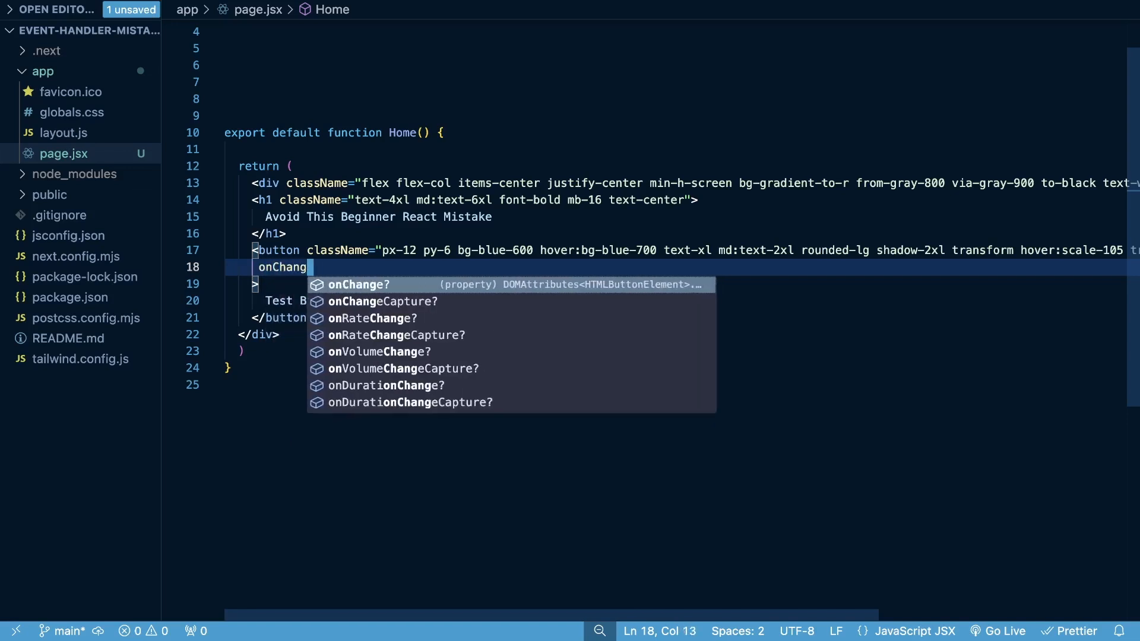
key(Backspace)
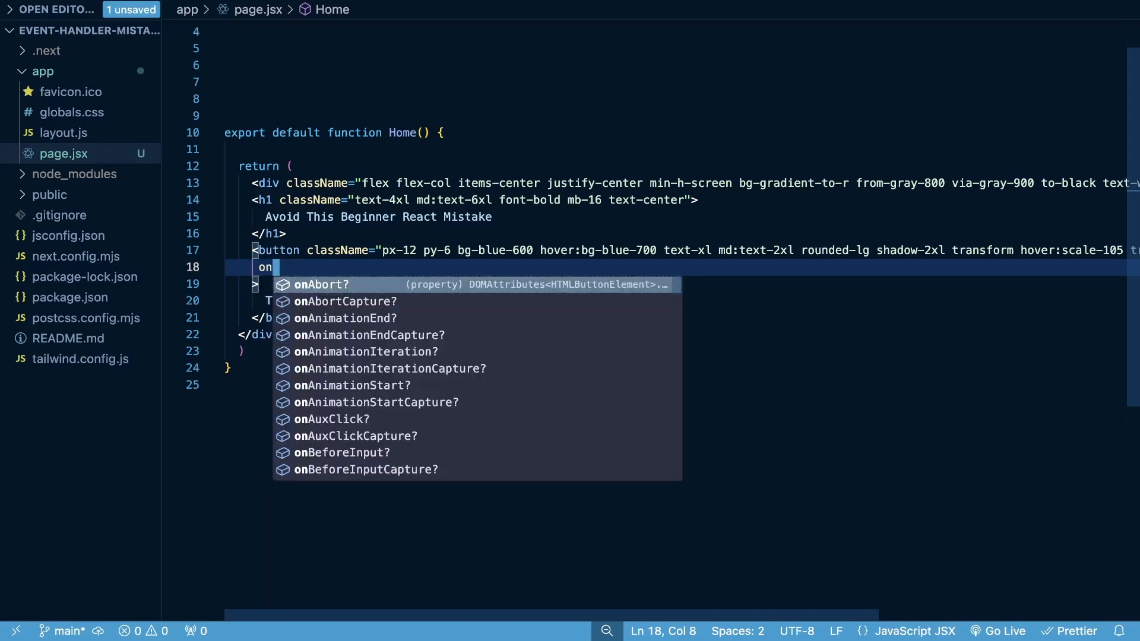
key(Backspace)
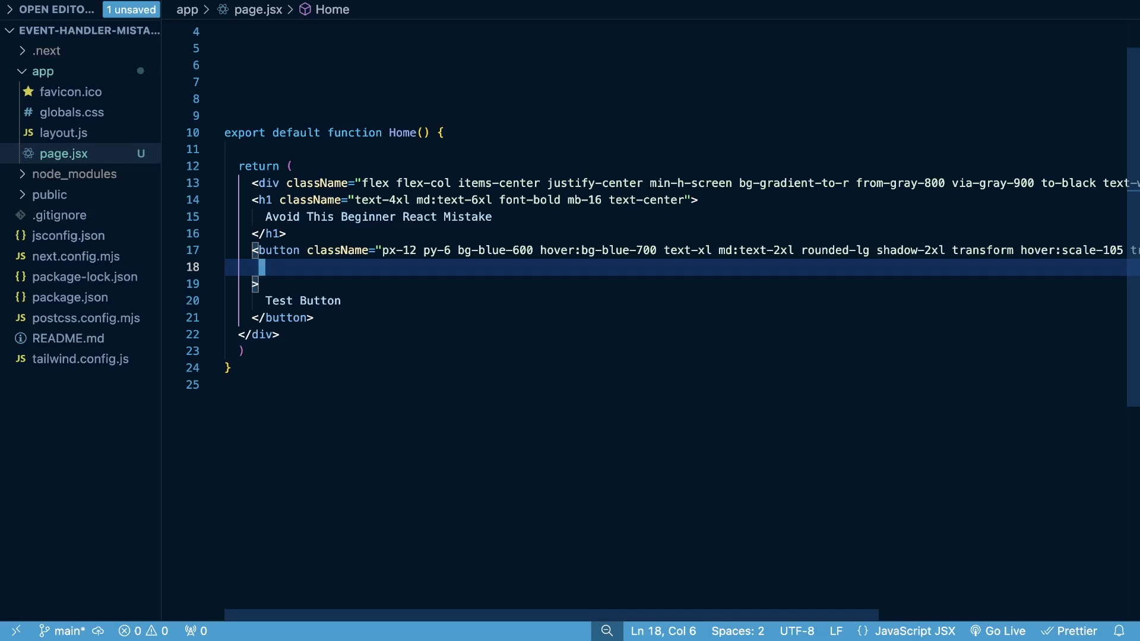
text(on)
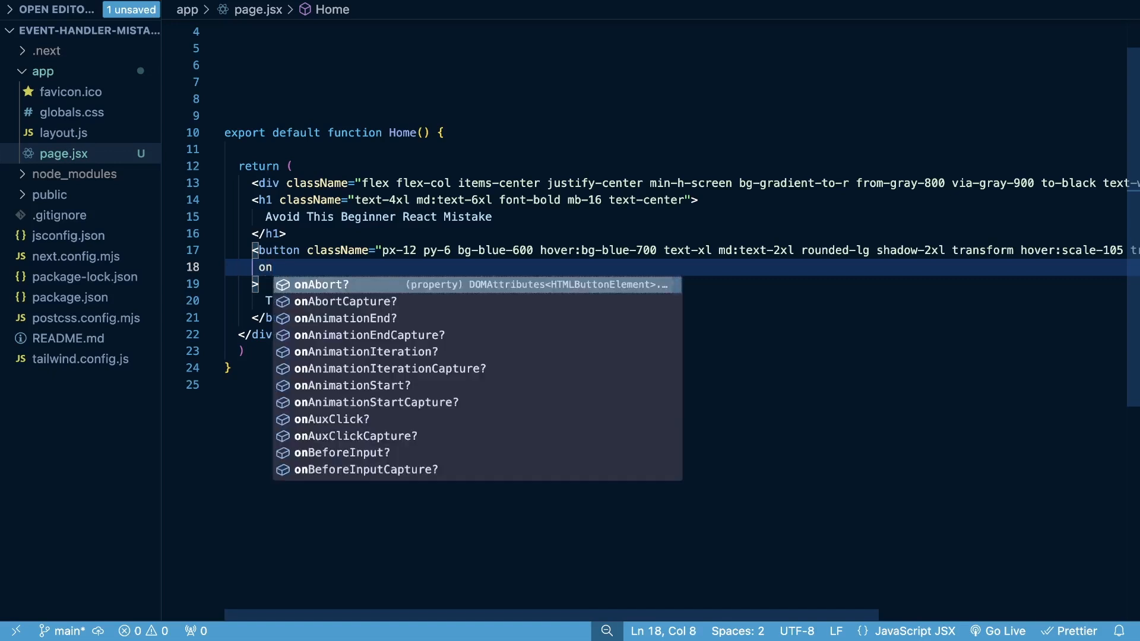
text(Click)
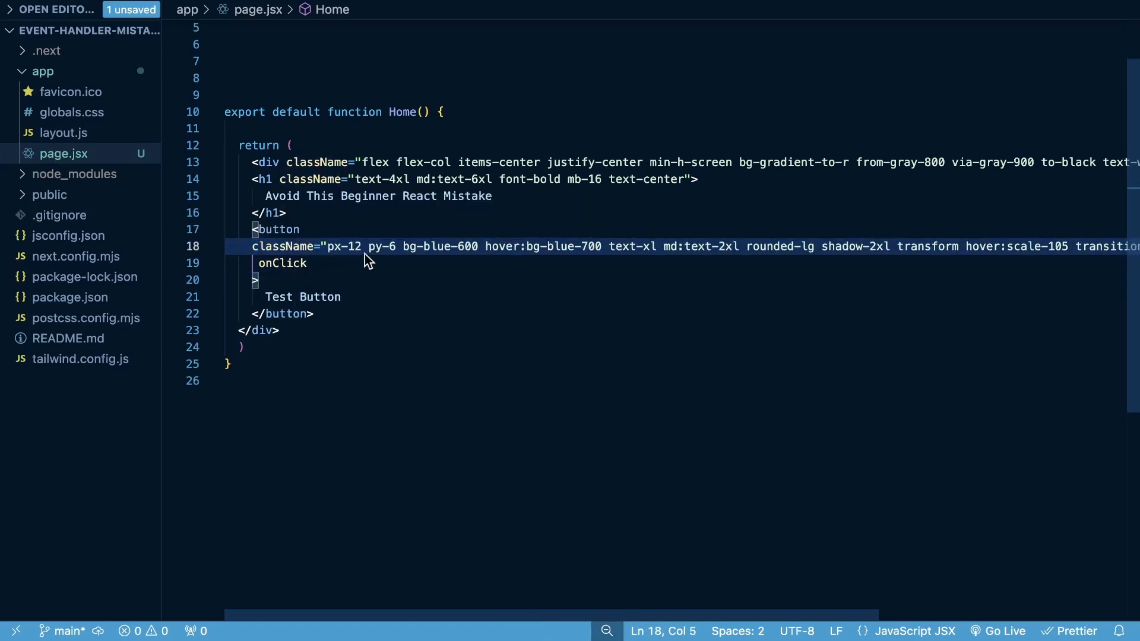
mouse_move(305, 281)
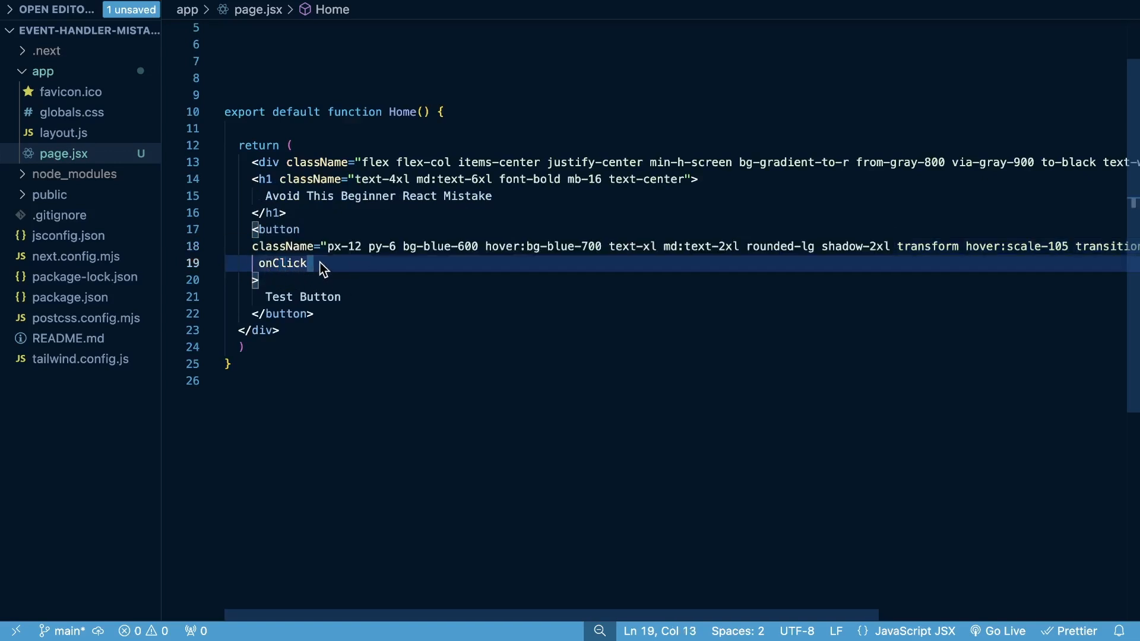
- Write the button's handler as onClick={() => alert('clicked')}
text(=)
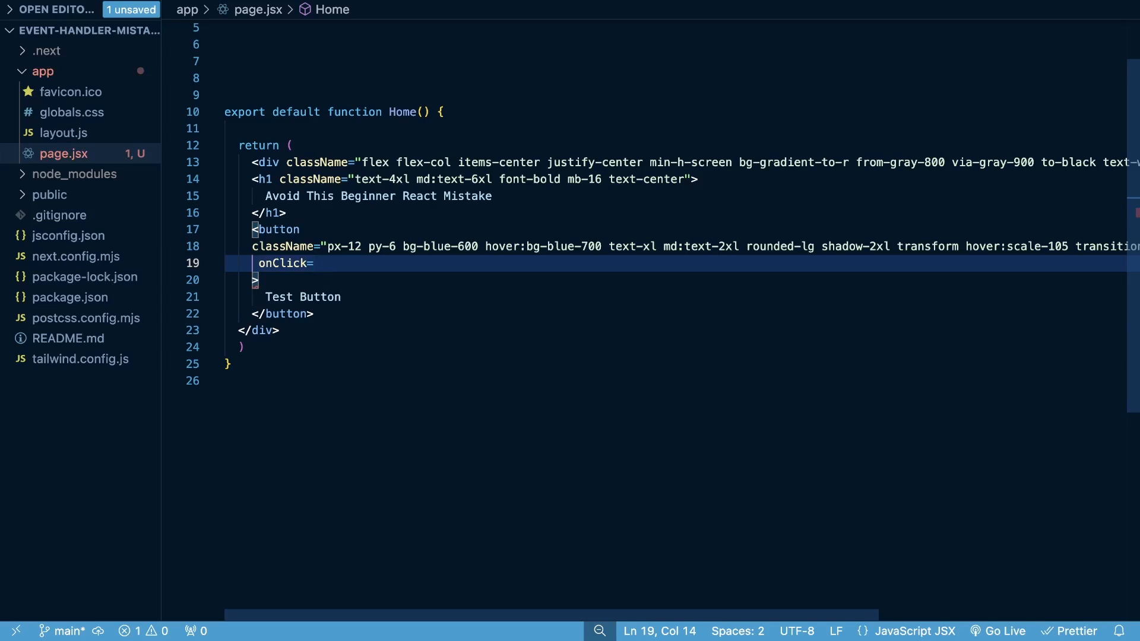
text({() =>)
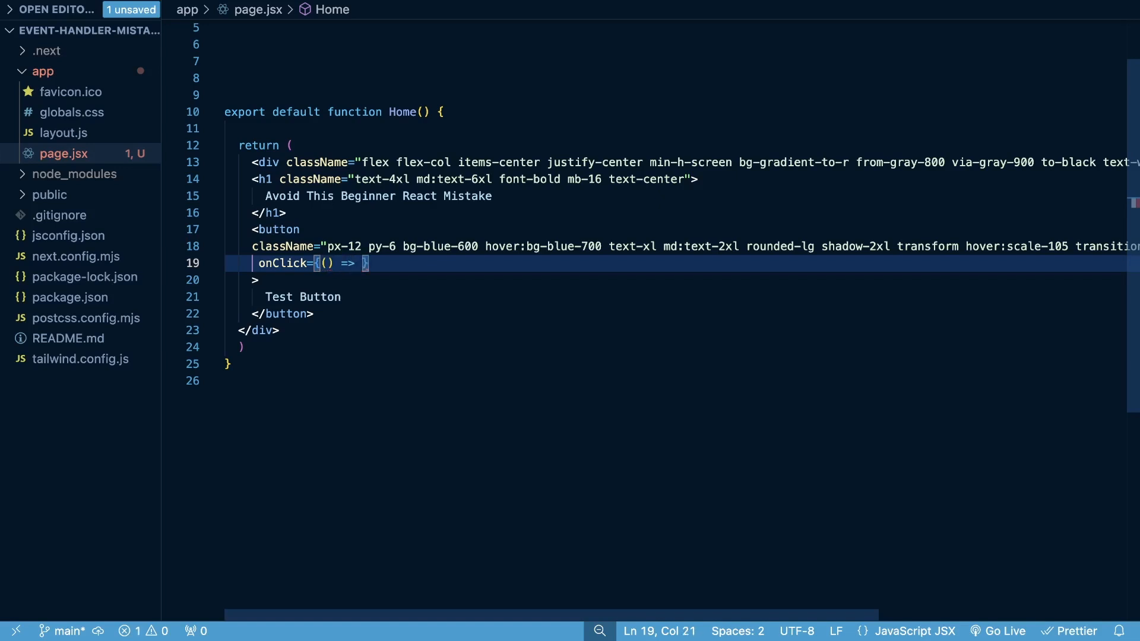
text(alert()
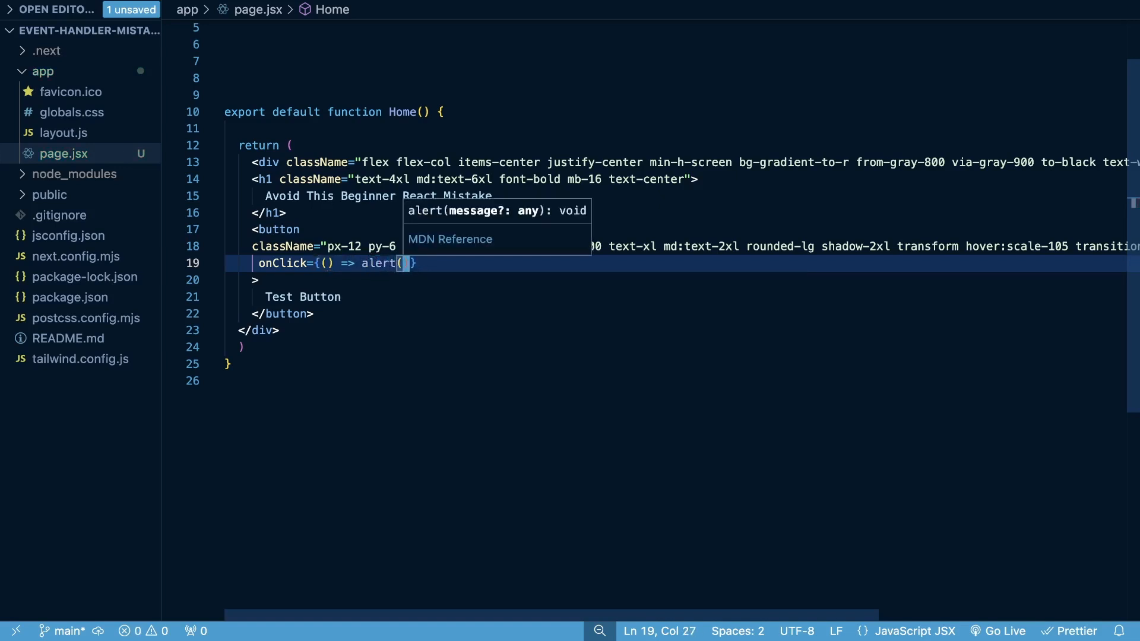
text('clicked')
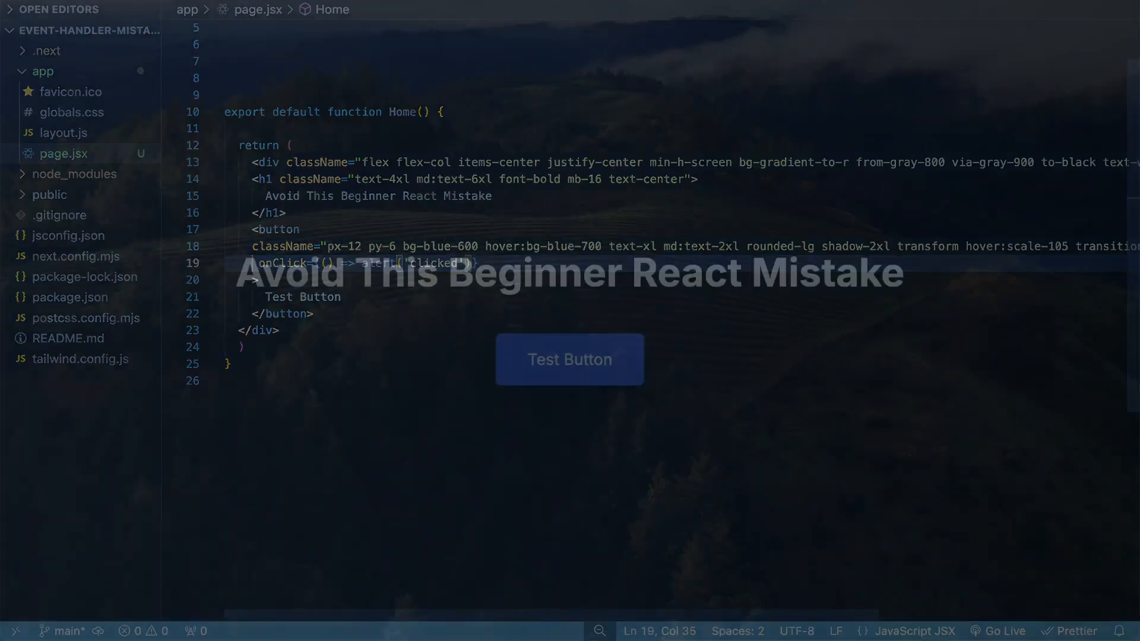
- Click Test Button on localhost:3000 and dismiss the 'clicked' alert with OK
click(569, 358)
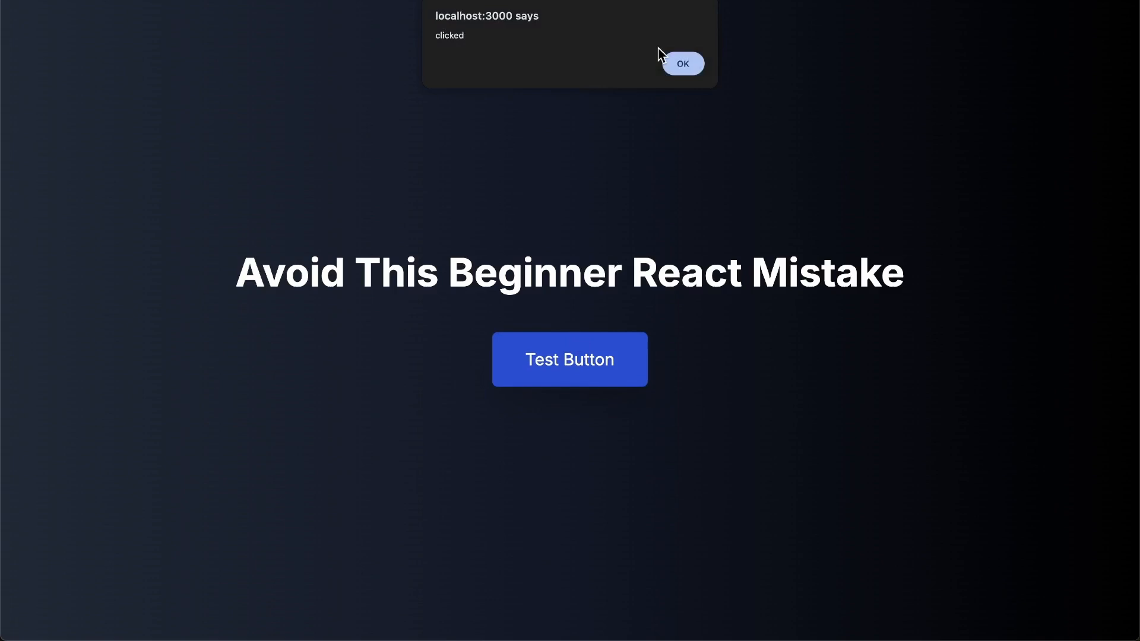
click(681, 63)
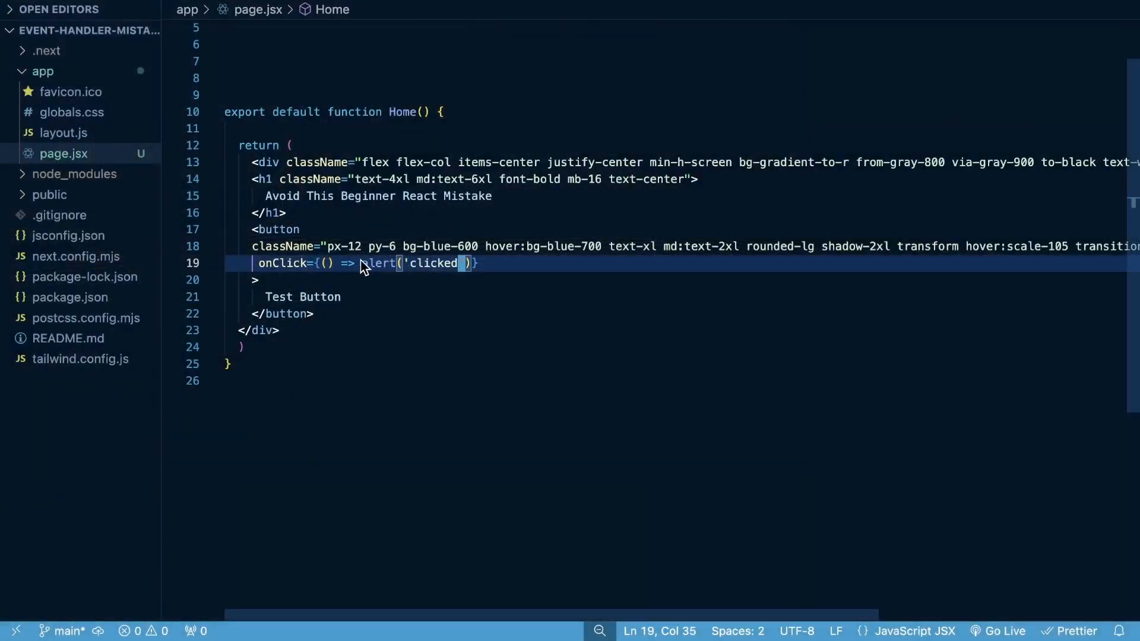
- Add function handleClick() { alert('clicked') } at the top of Home, above return
key(Enter)
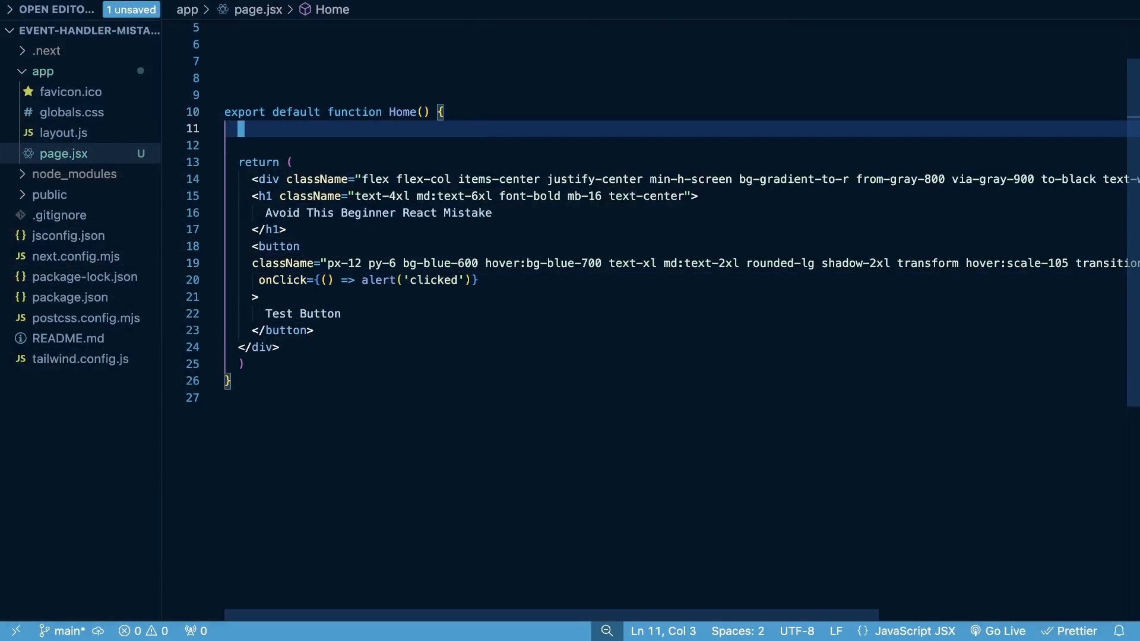
text(function h)
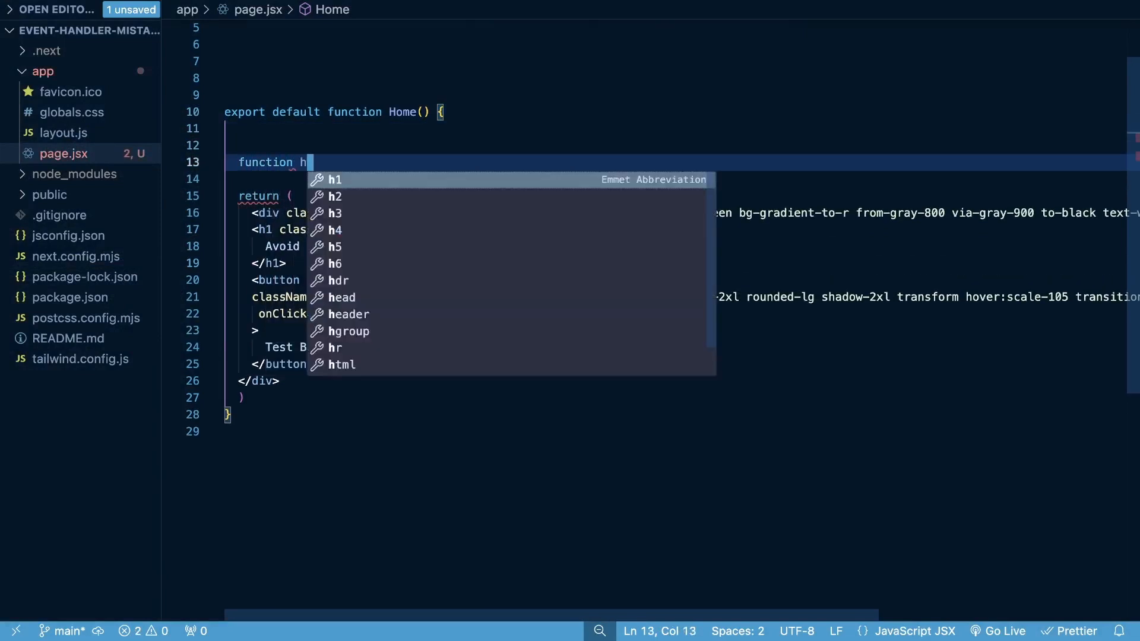
text(andleClick(){)
text(alert)
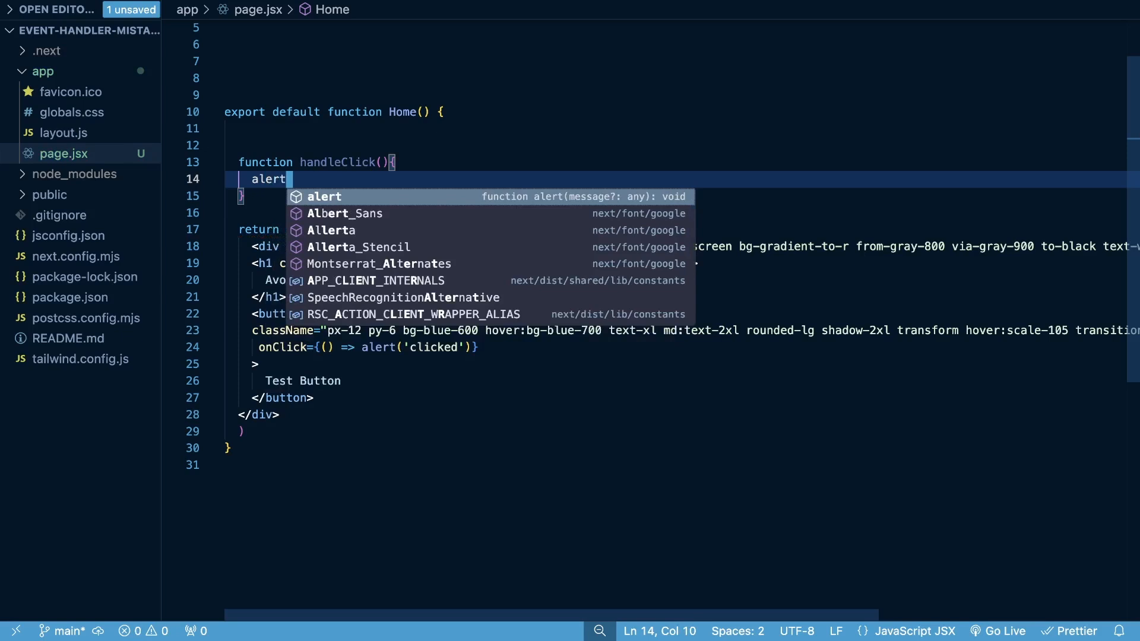
text(('clicked')
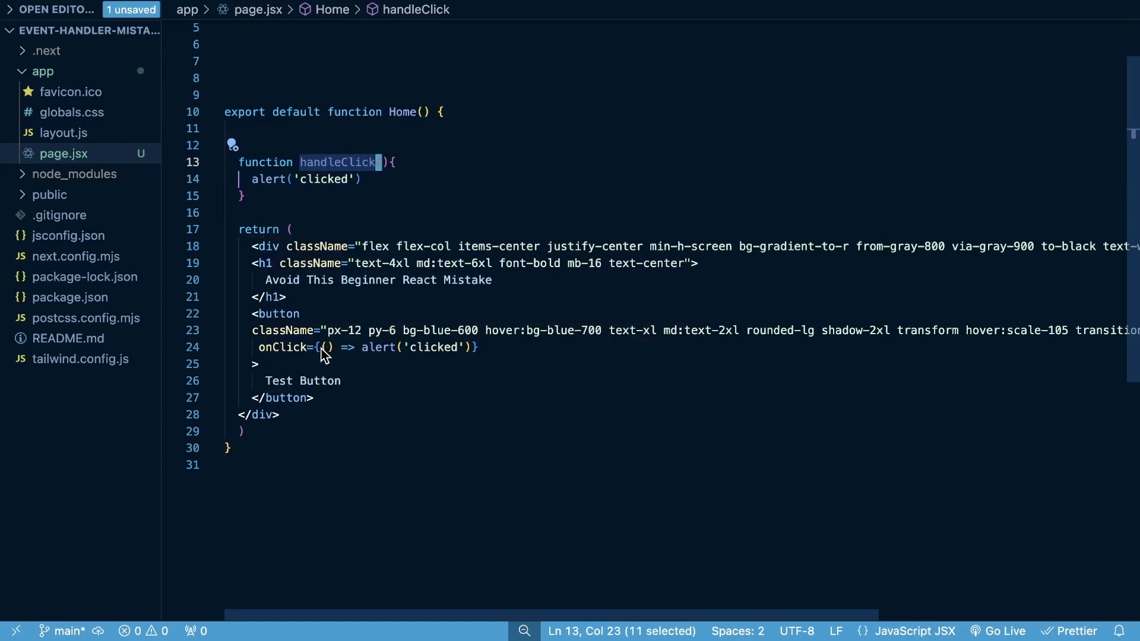
text(handleClick)
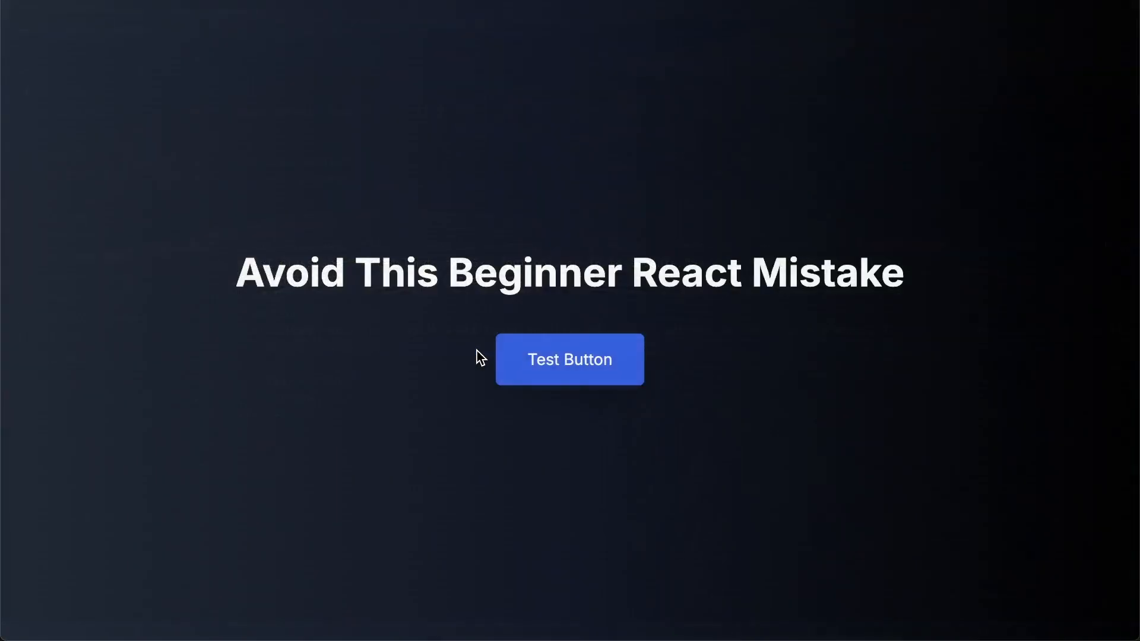
click(570, 358)
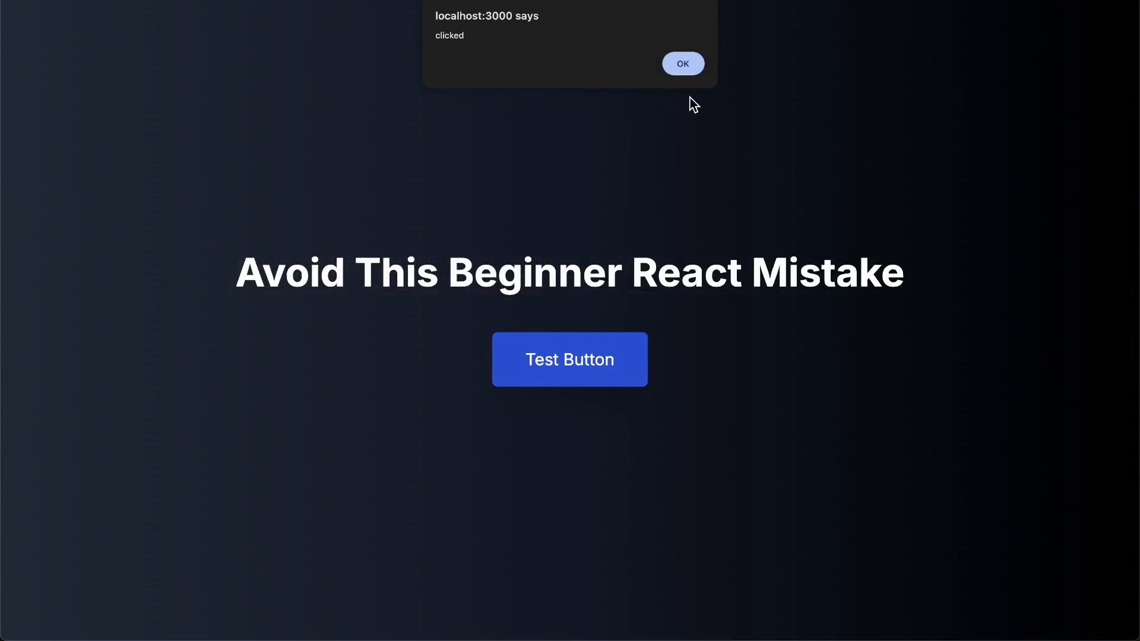
click(681, 63)
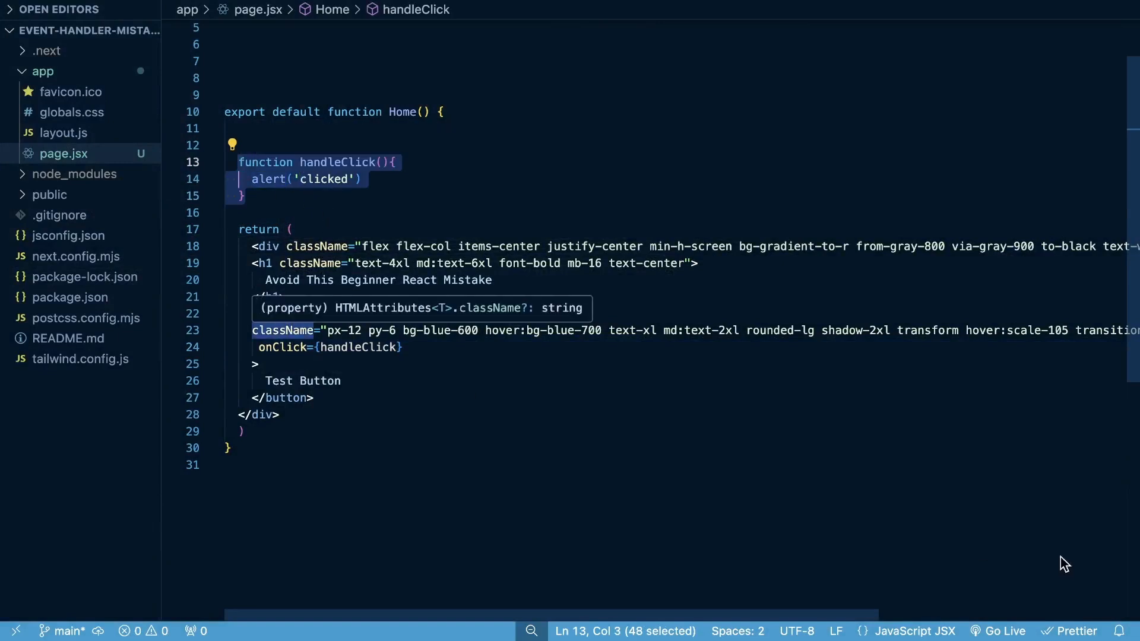
mouse_move(596, 391)
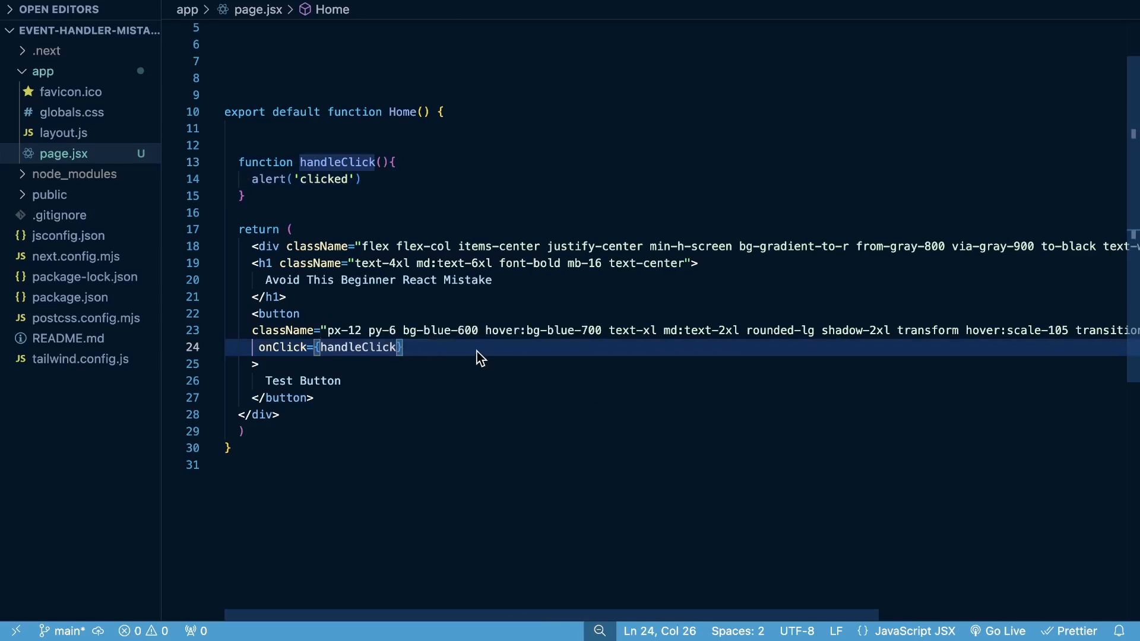
mouse_move(471, 354)
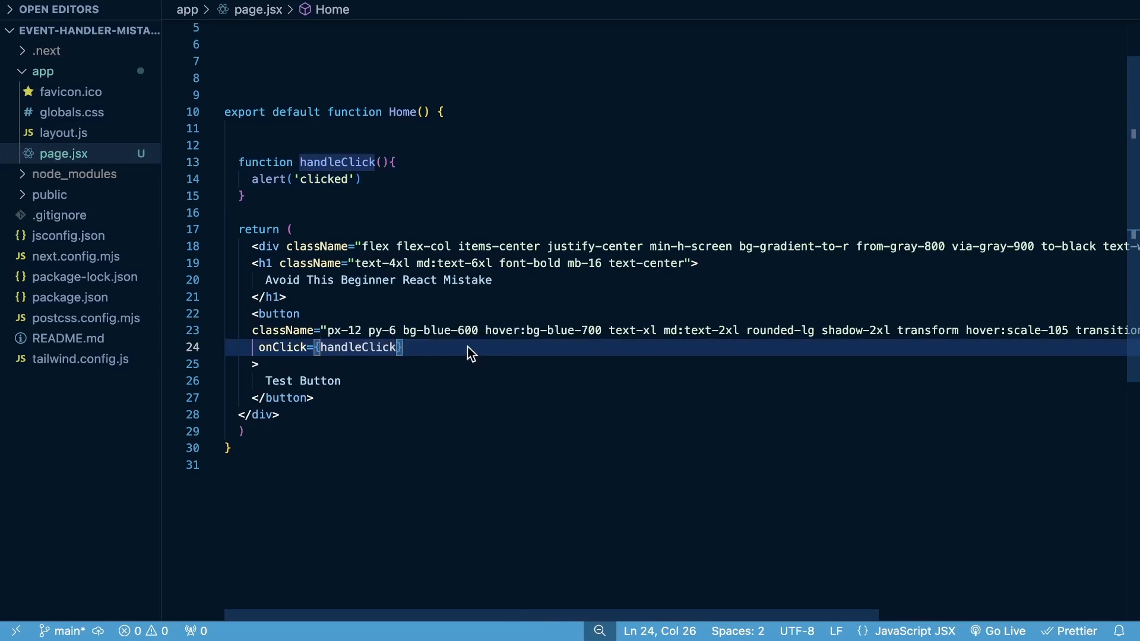
text(())
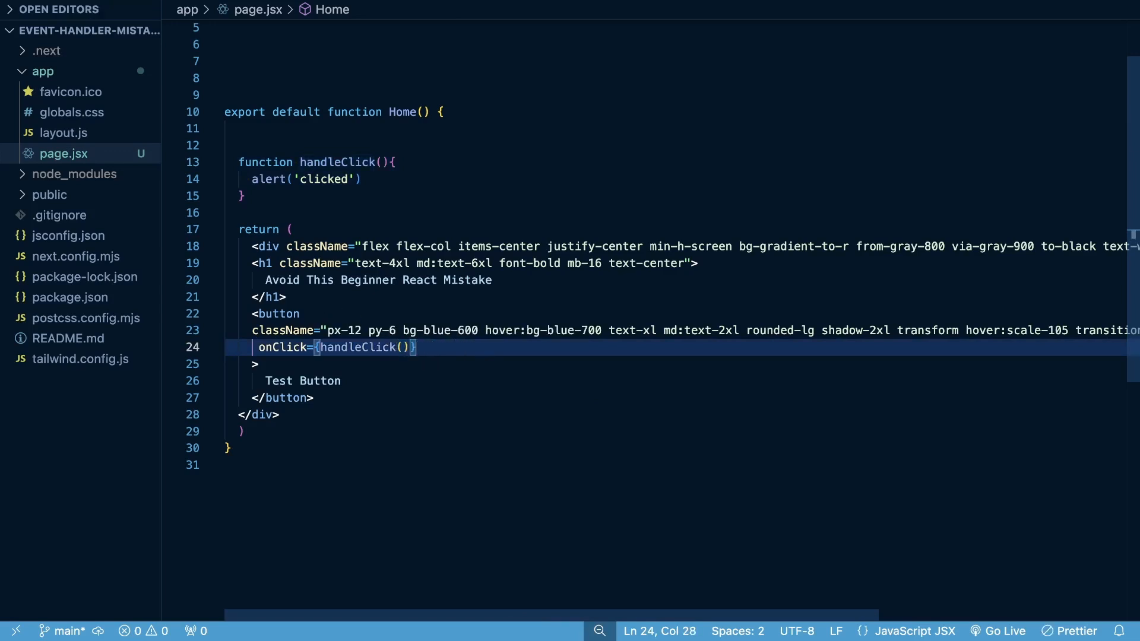
click(569, 358)
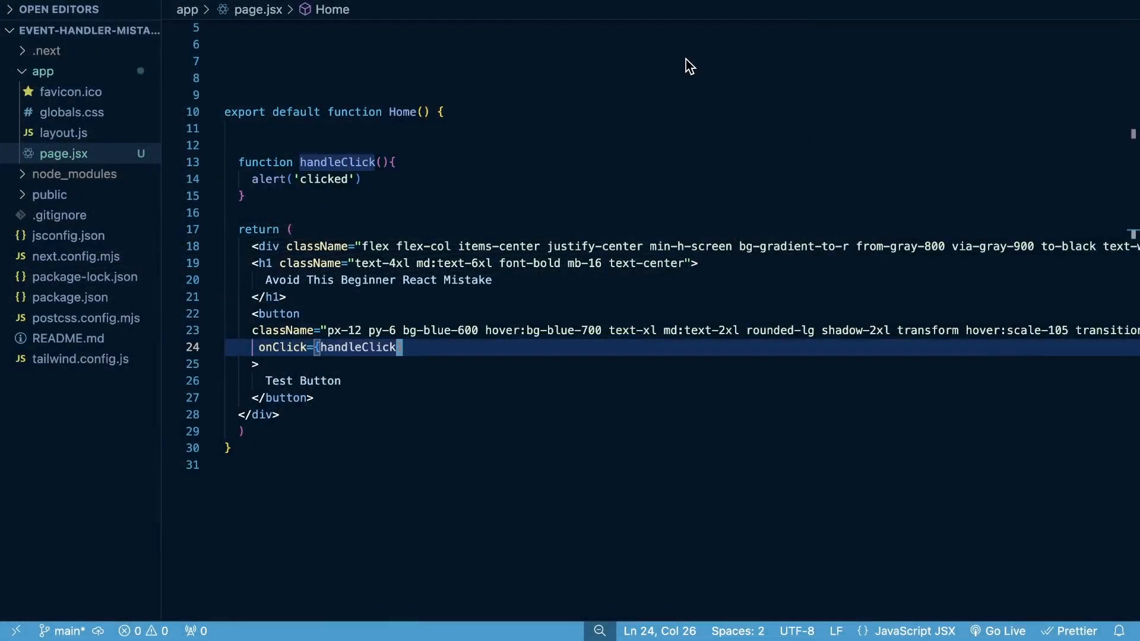
text(})
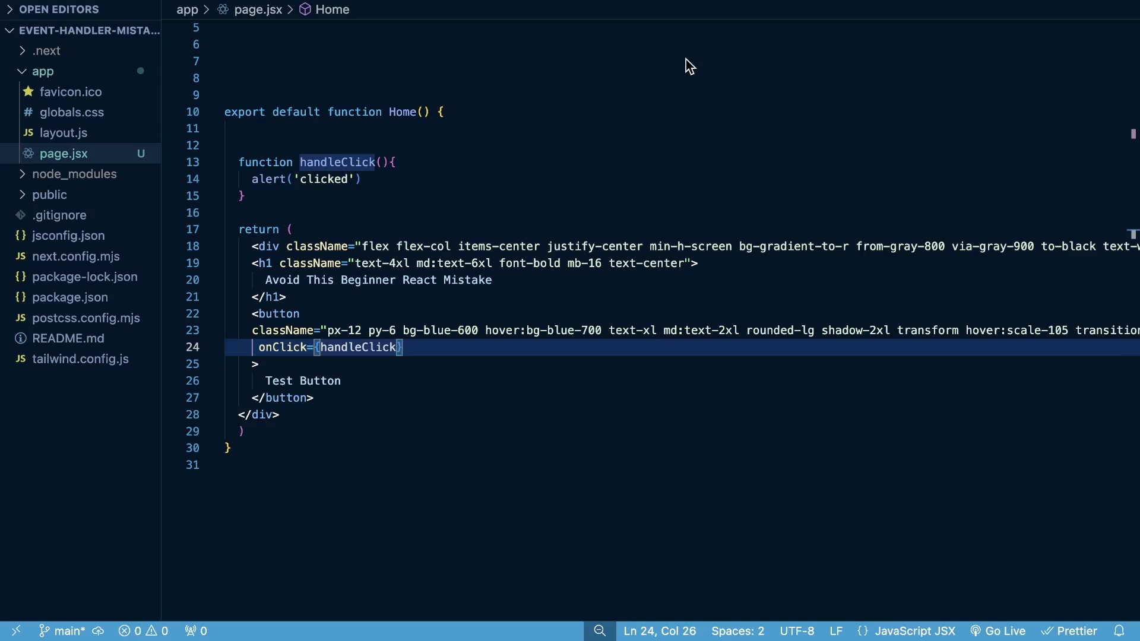
text(())
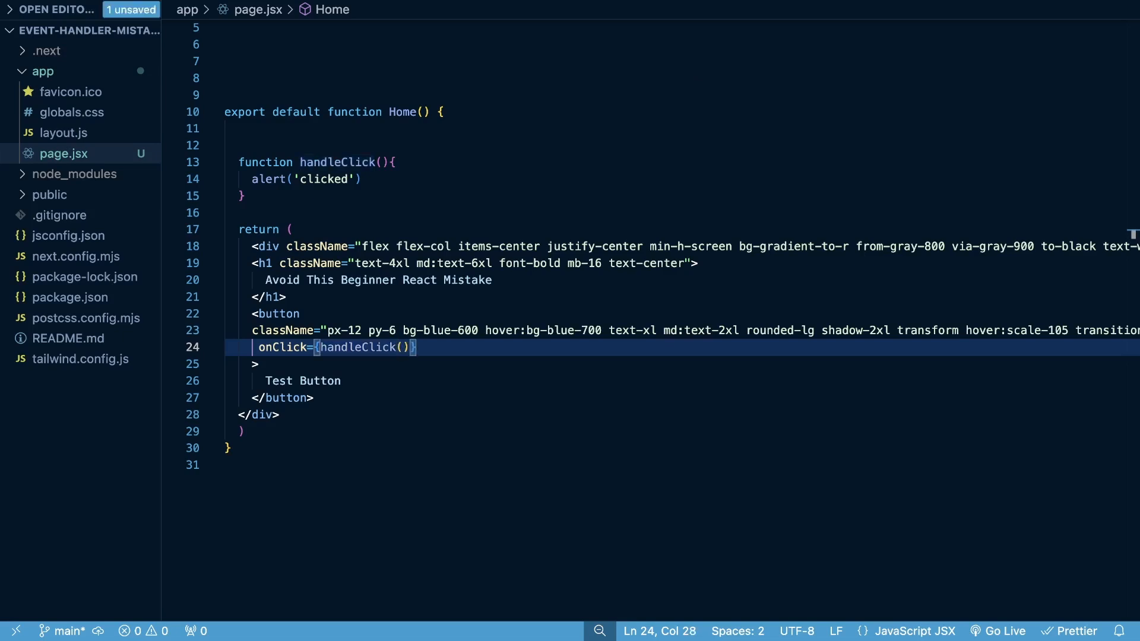
key(Backspace)
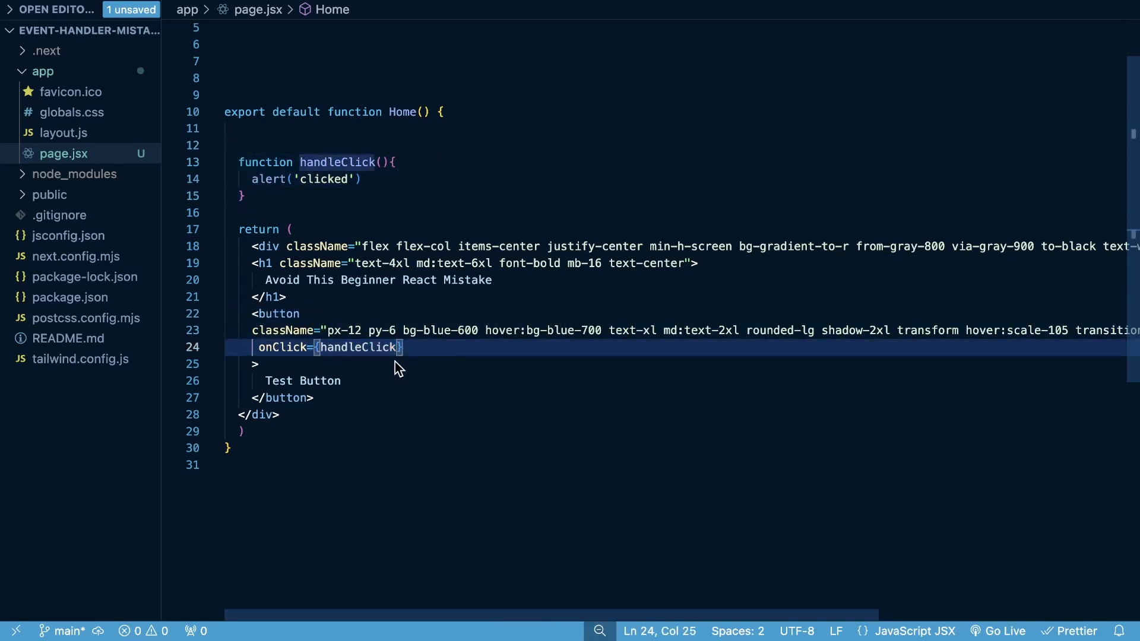
click(404, 347)
text(())
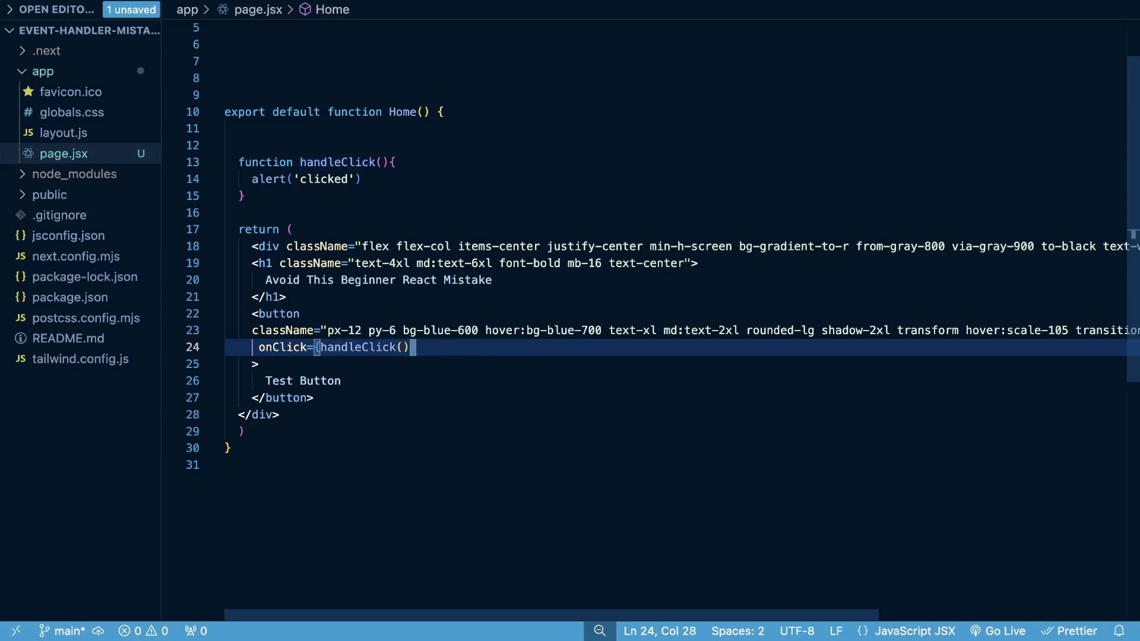
key(Backspace)
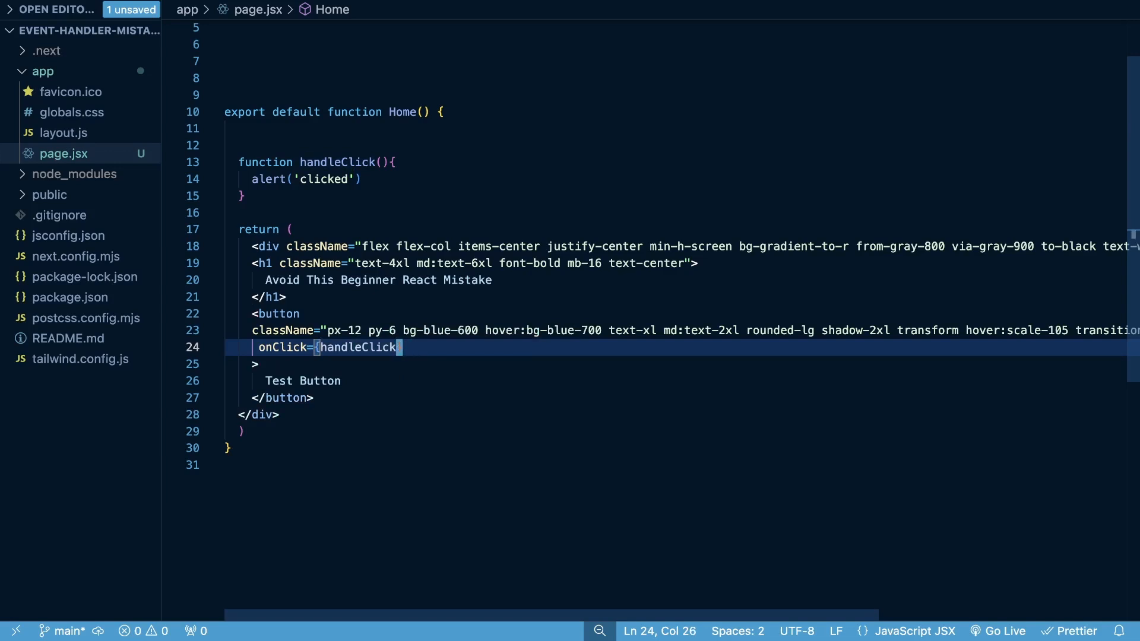
- Replace the handleClick reference in onClick with a partial () => alert( expression
double_click(362, 347)
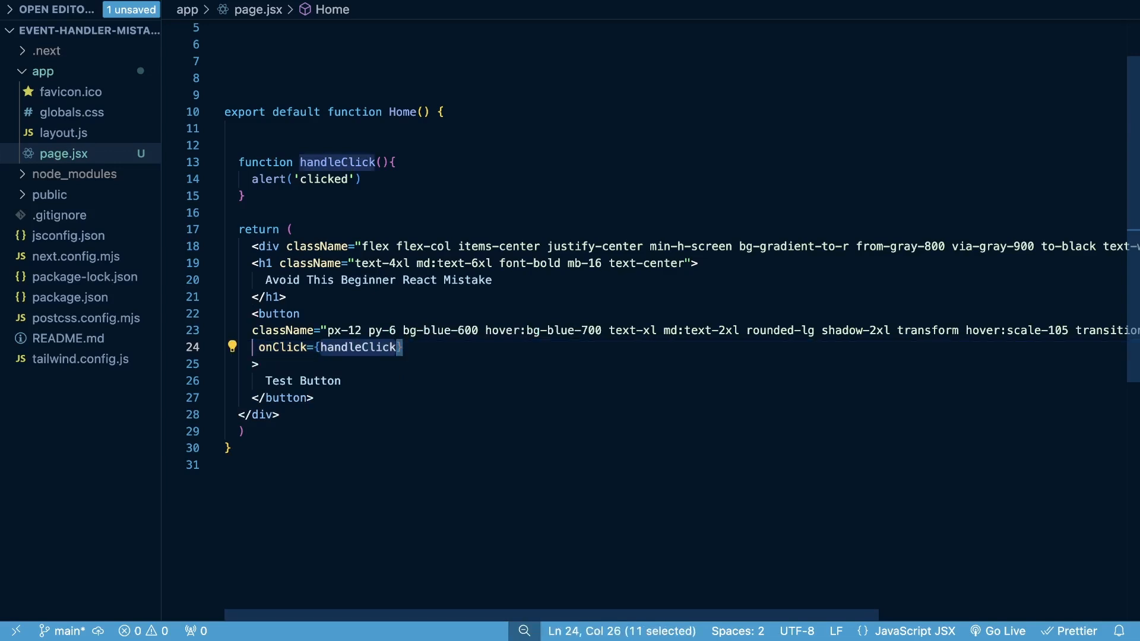
text(() =>)
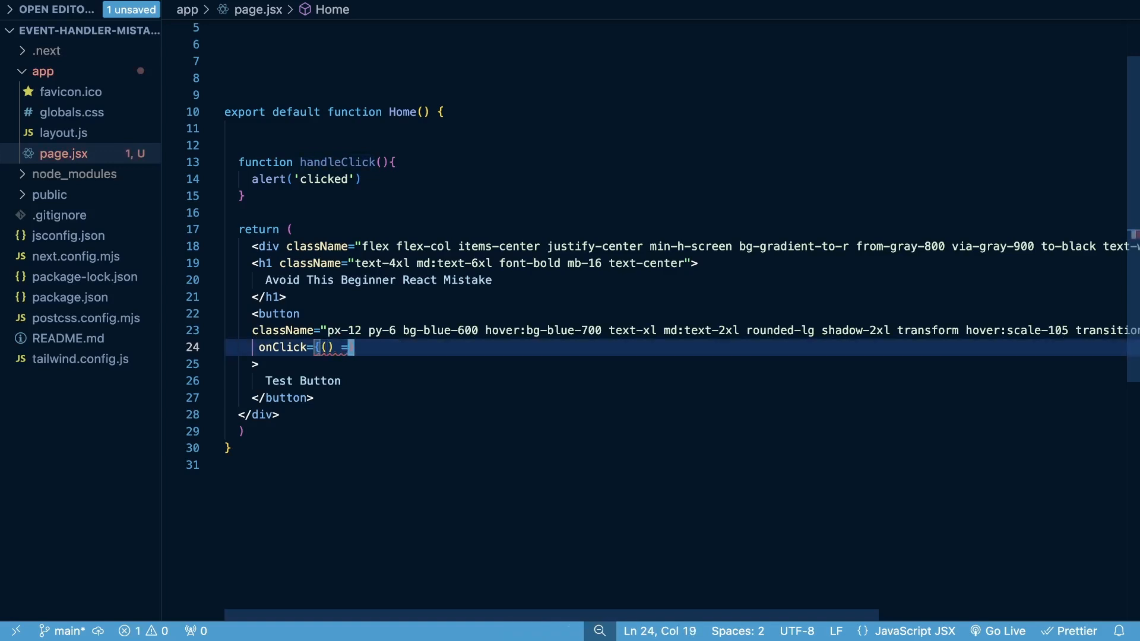
text(=> aler()
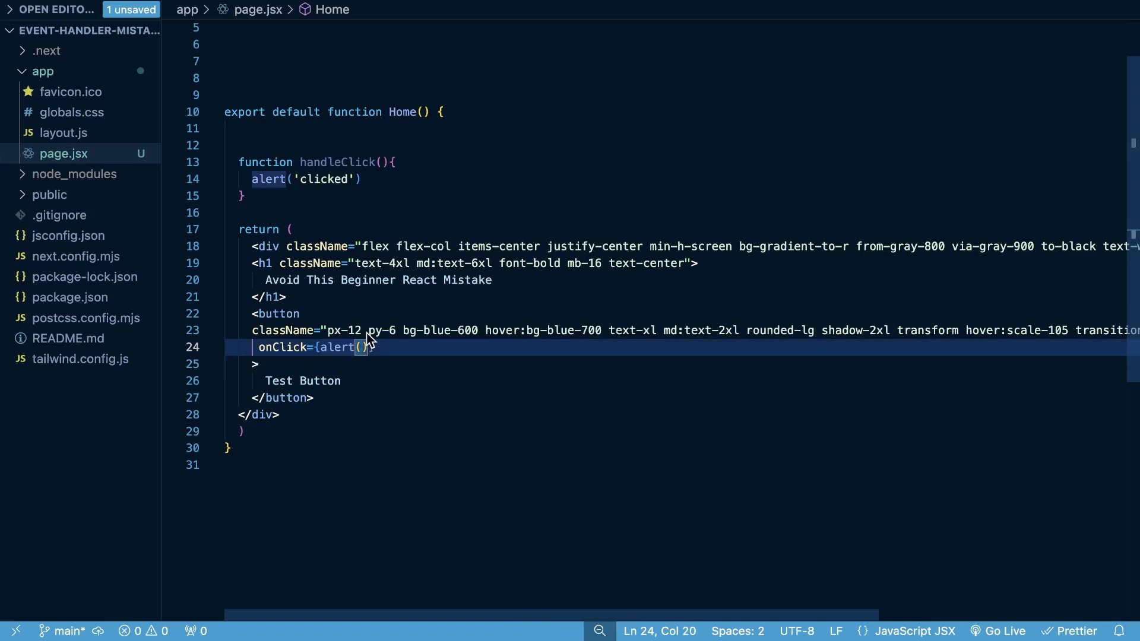
mouse_move(369, 340)
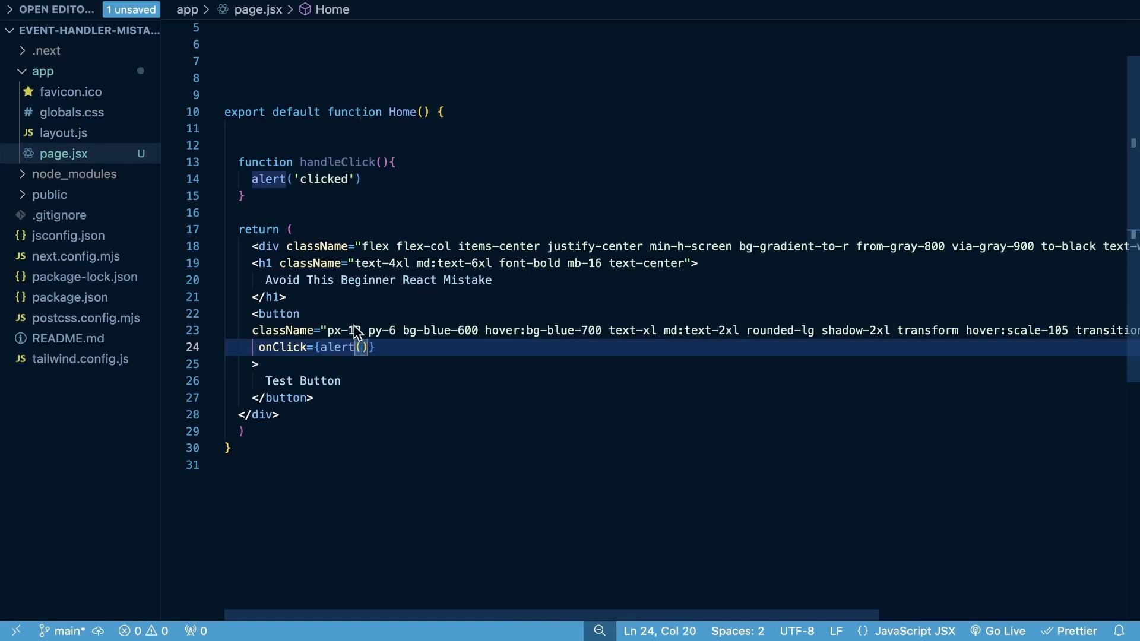
mouse_move(282, 347)
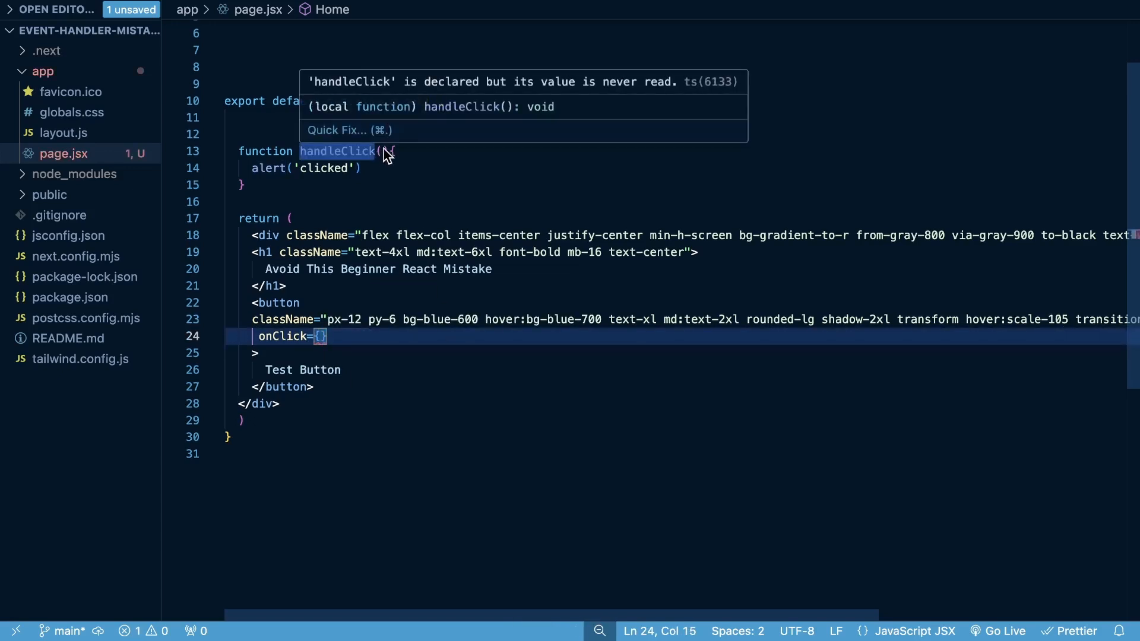
text(tex)
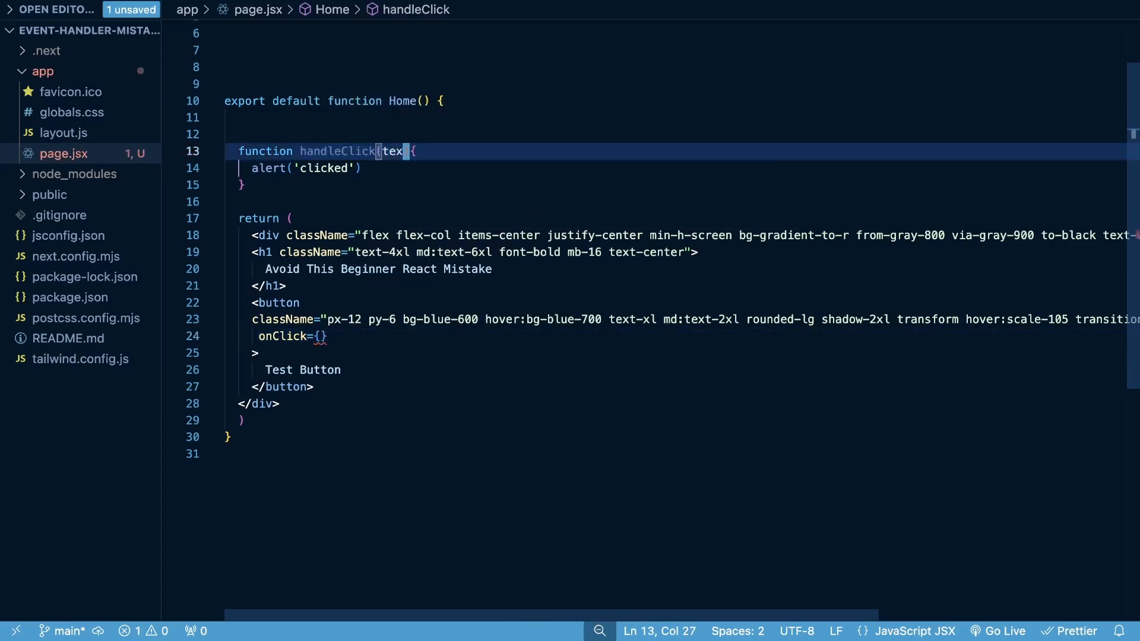
double_click(395, 151)
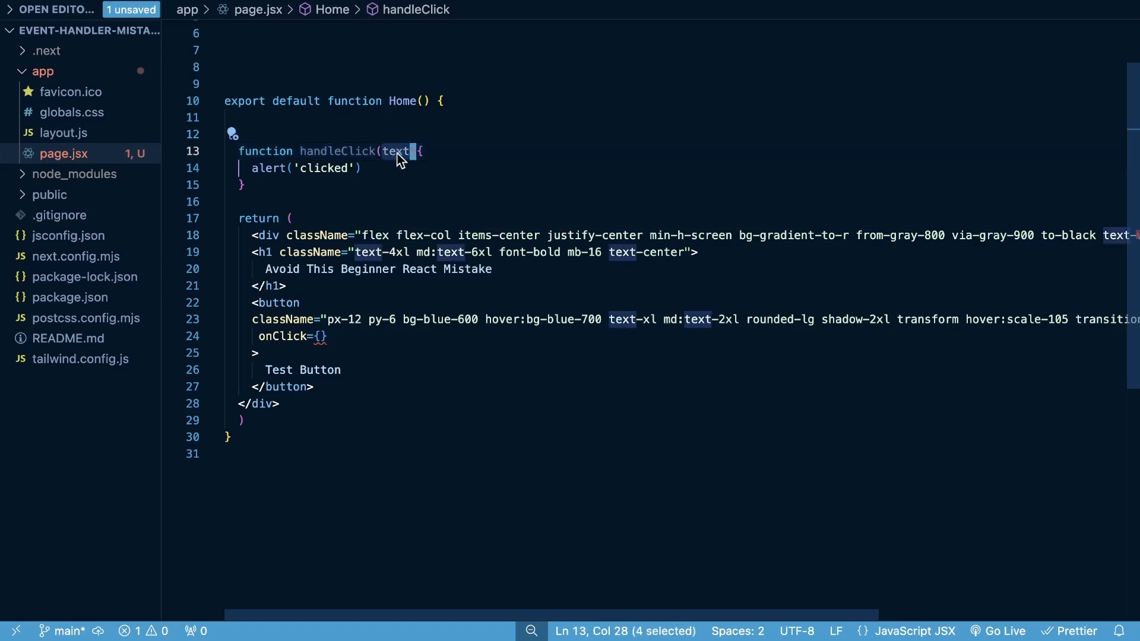
double_click(316, 168)
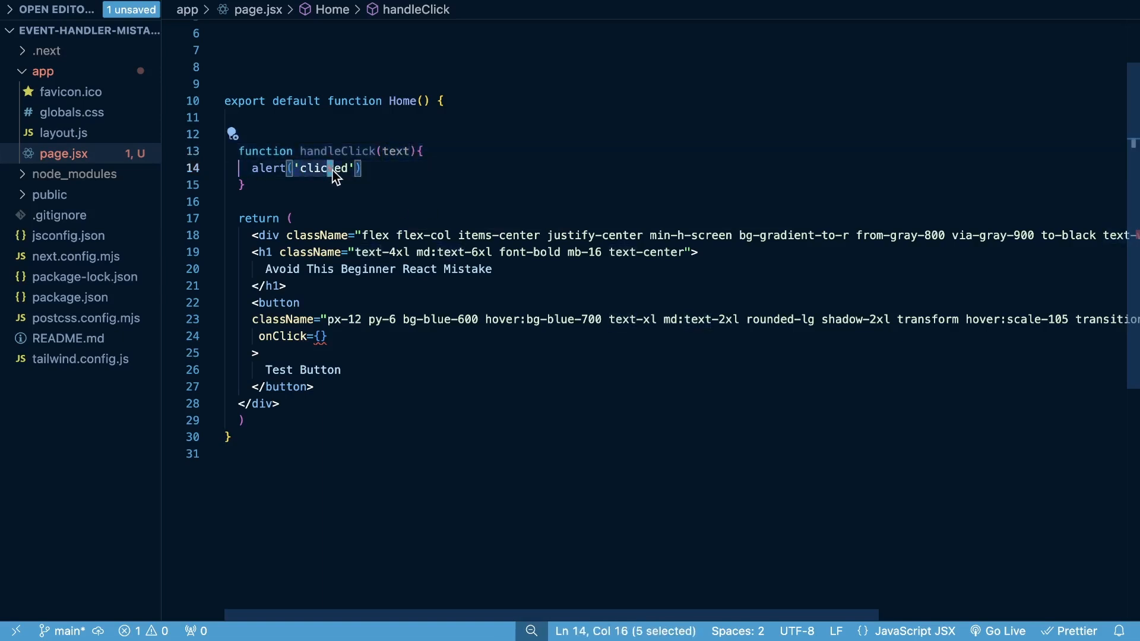
text(text)
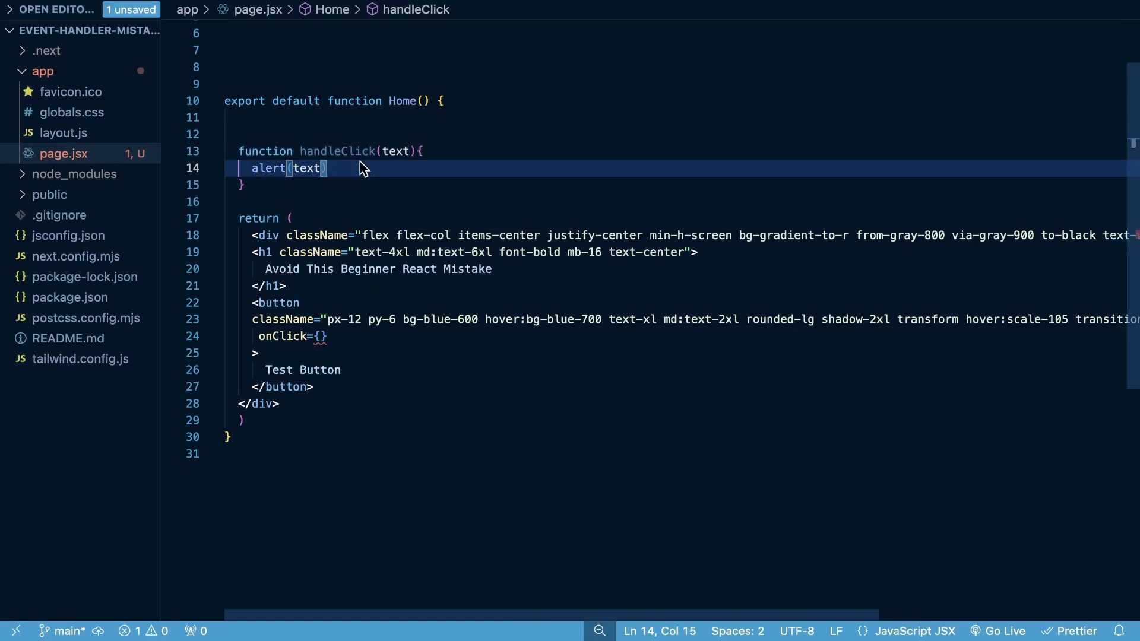
click(320, 336)
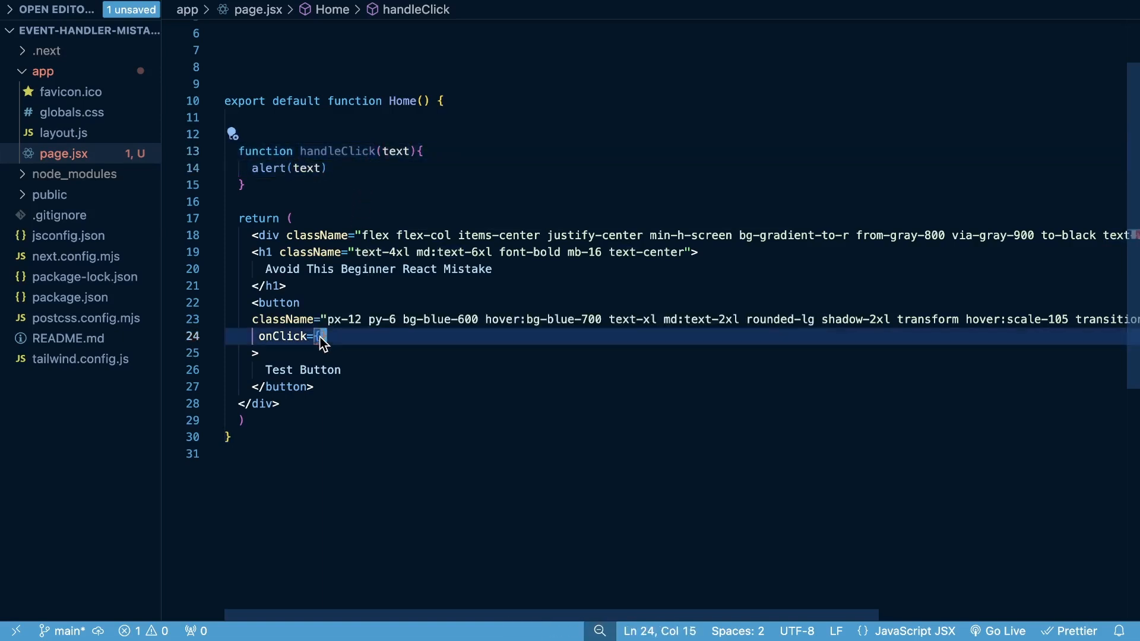
text(handleClick})
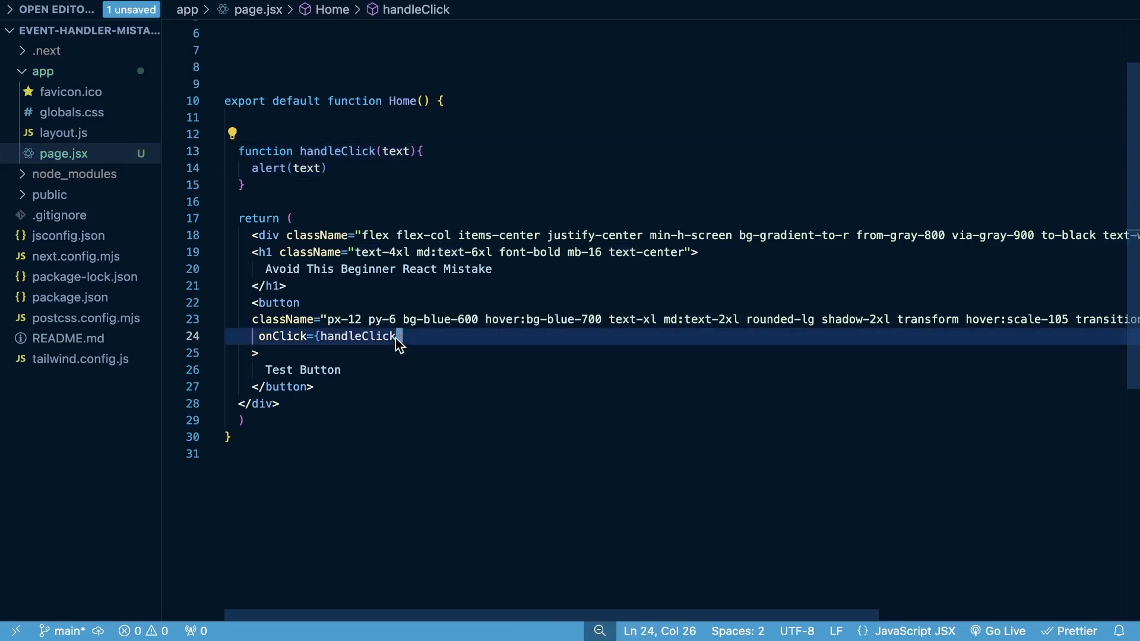
text((')
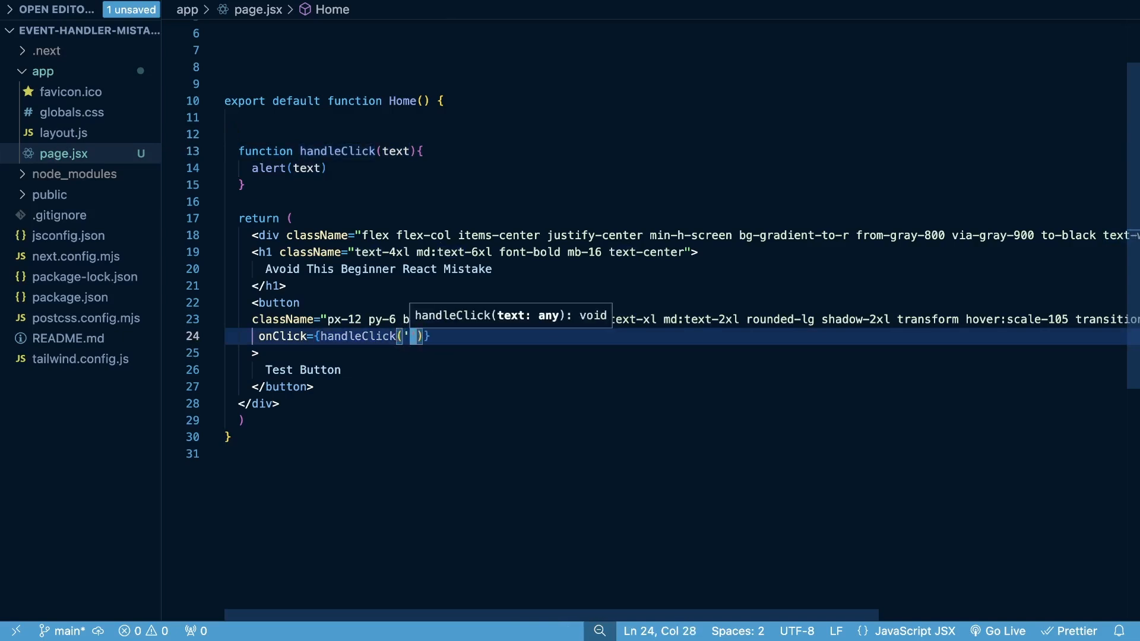
text(clicked)
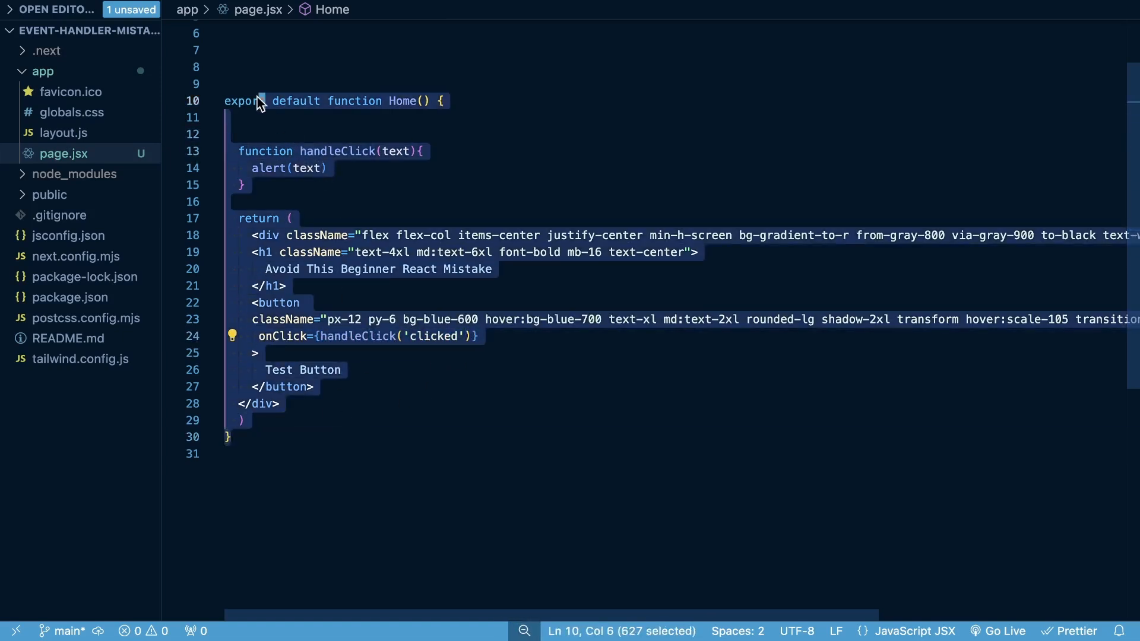
mouse_move(454, 347)
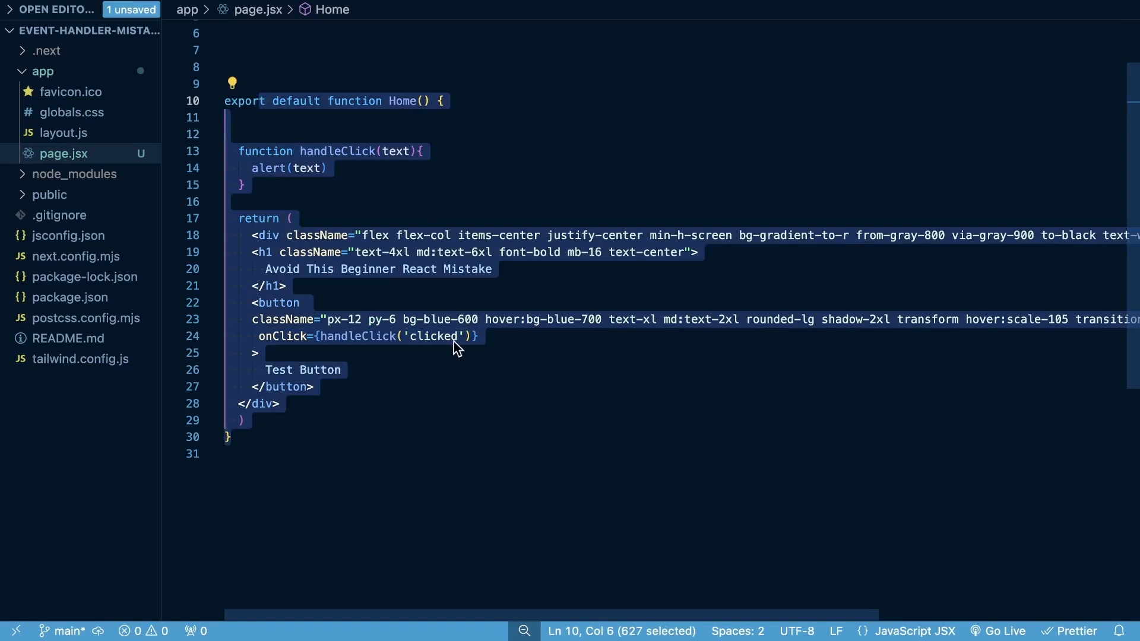
mouse_move(425, 197)
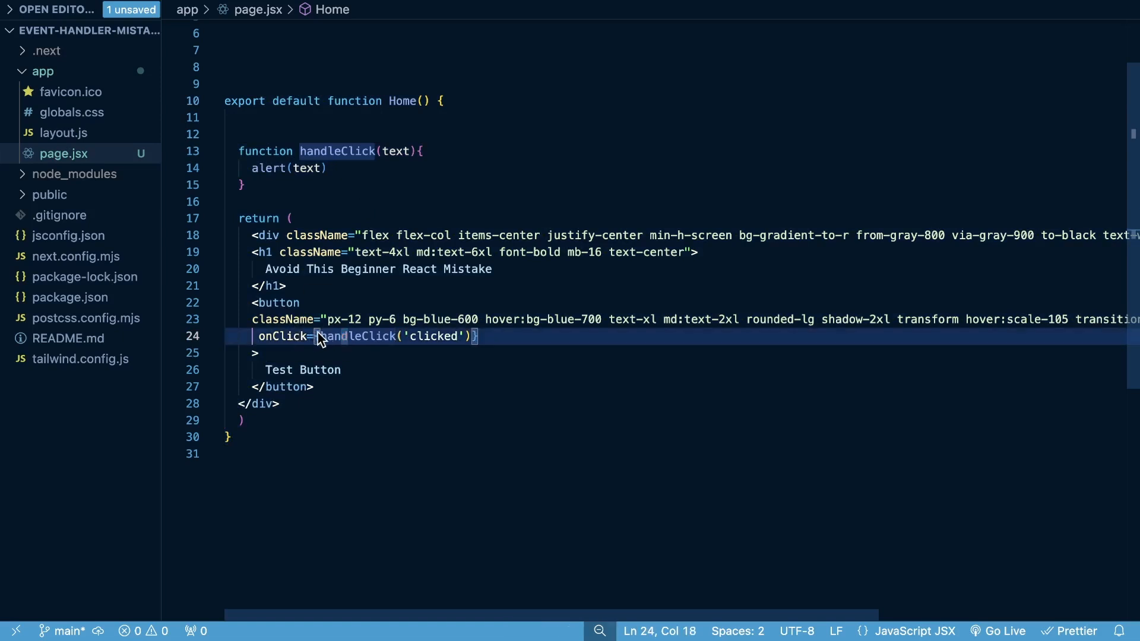
mouse_move(320, 343)
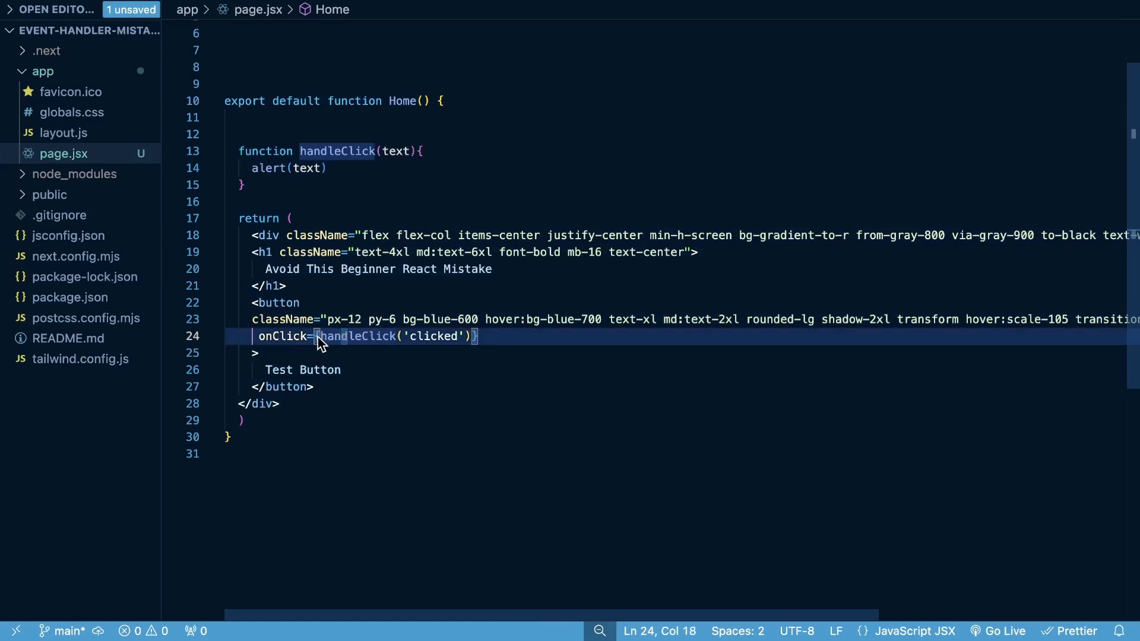
- Prefix handleClick('clicked') in the button's onClick with () =>
text(())
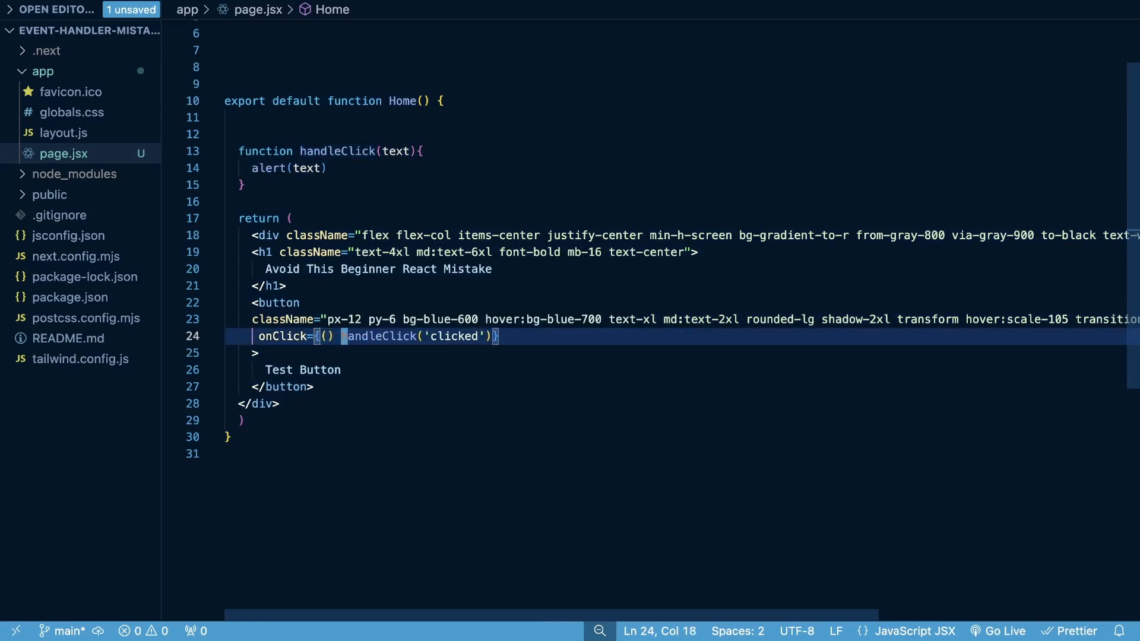
text(=>)
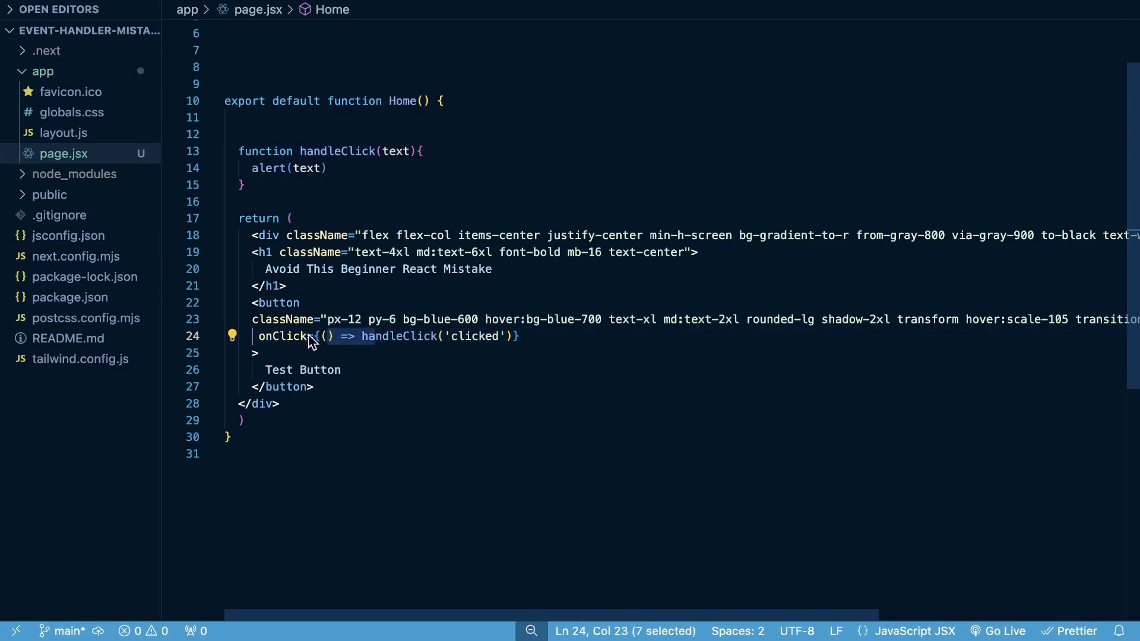
mouse_move(291, 336)
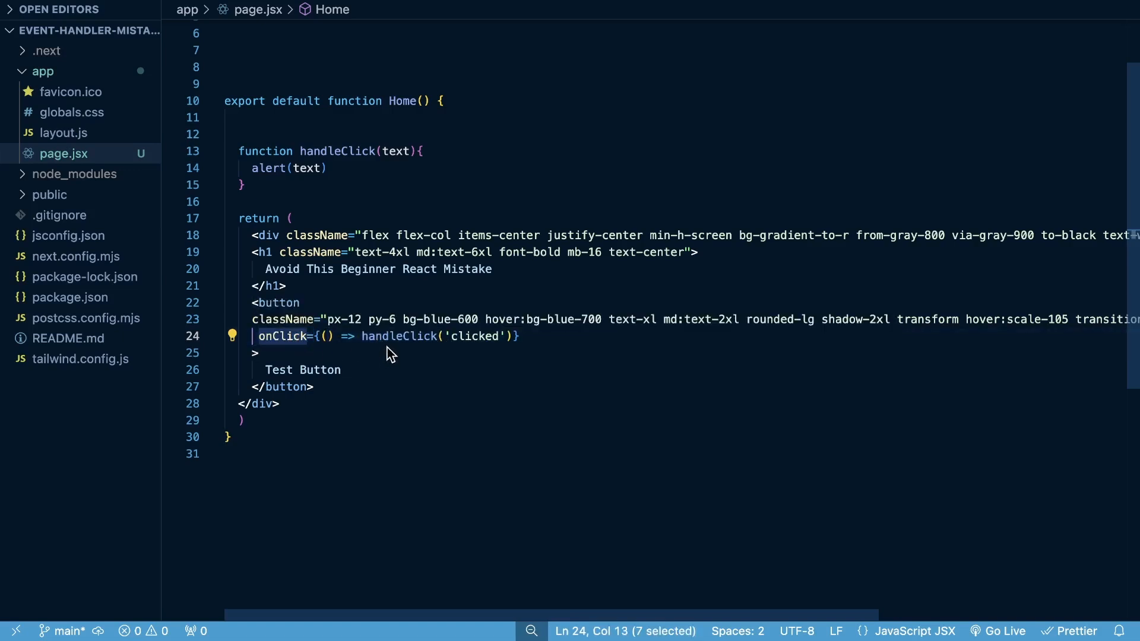
mouse_move(399, 336)
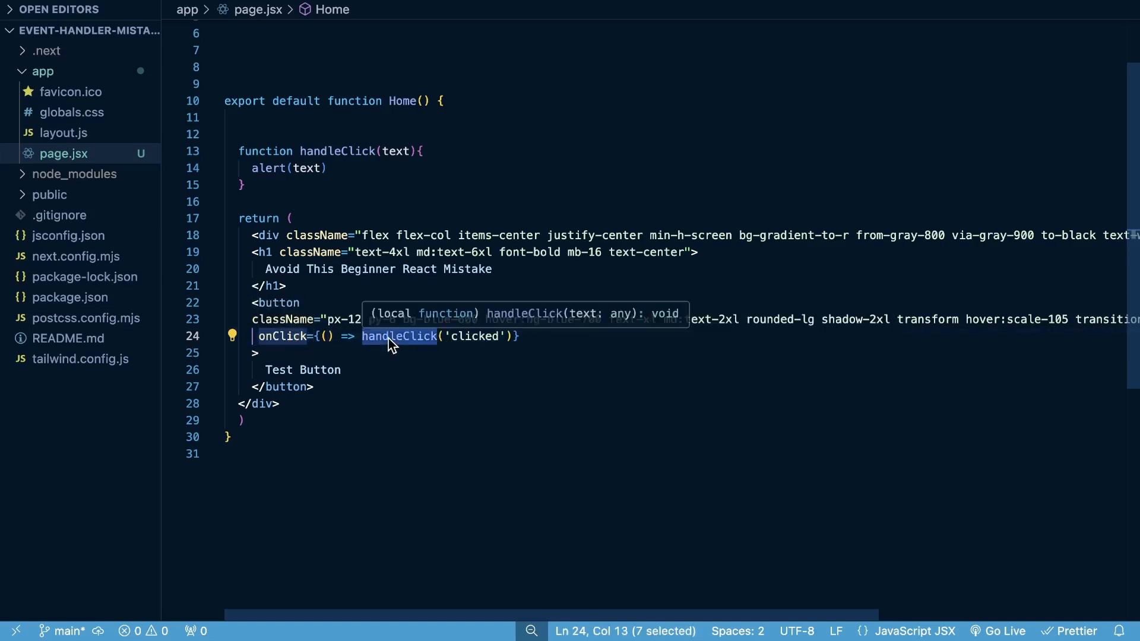
mouse_move(392, 313)
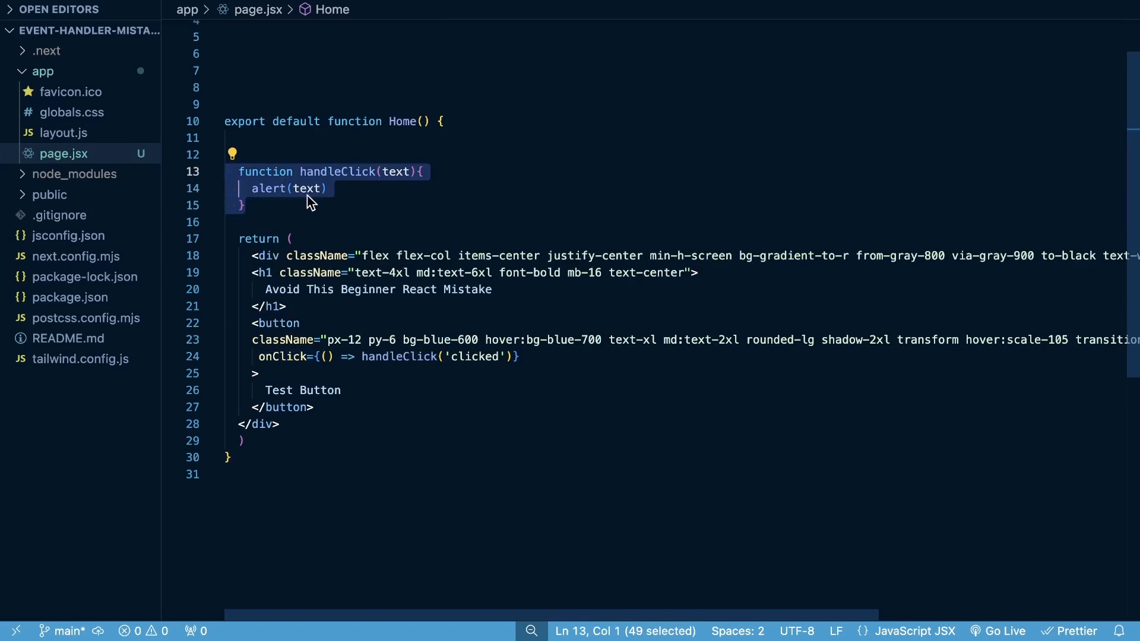
mouse_move(349, 214)
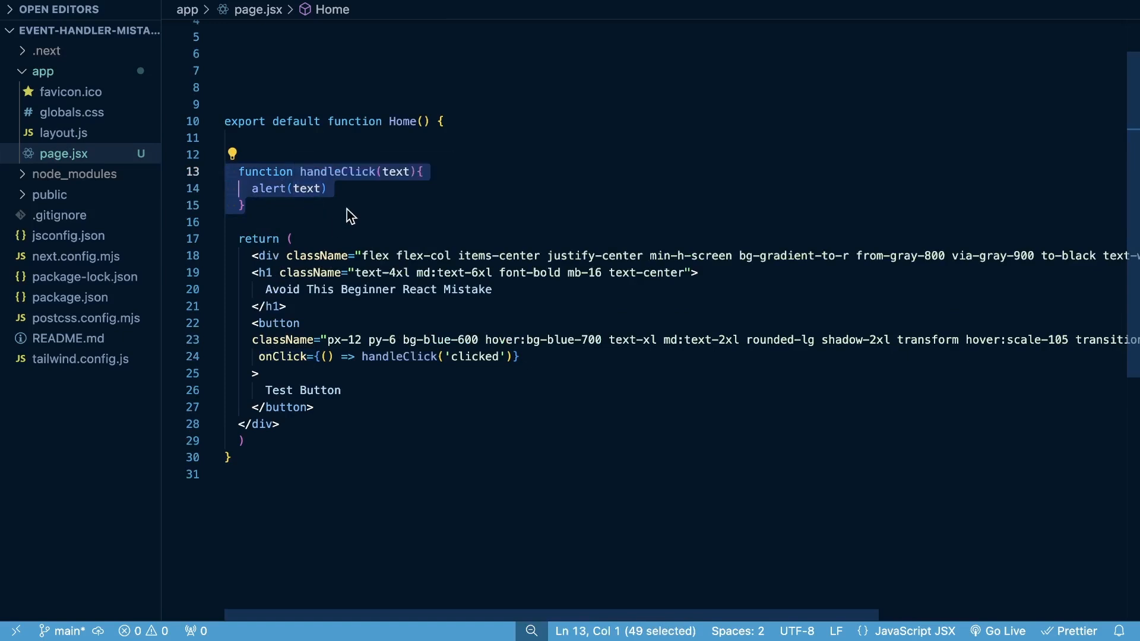
- Type export before the handleClick function inside Home
double_click(401, 121)
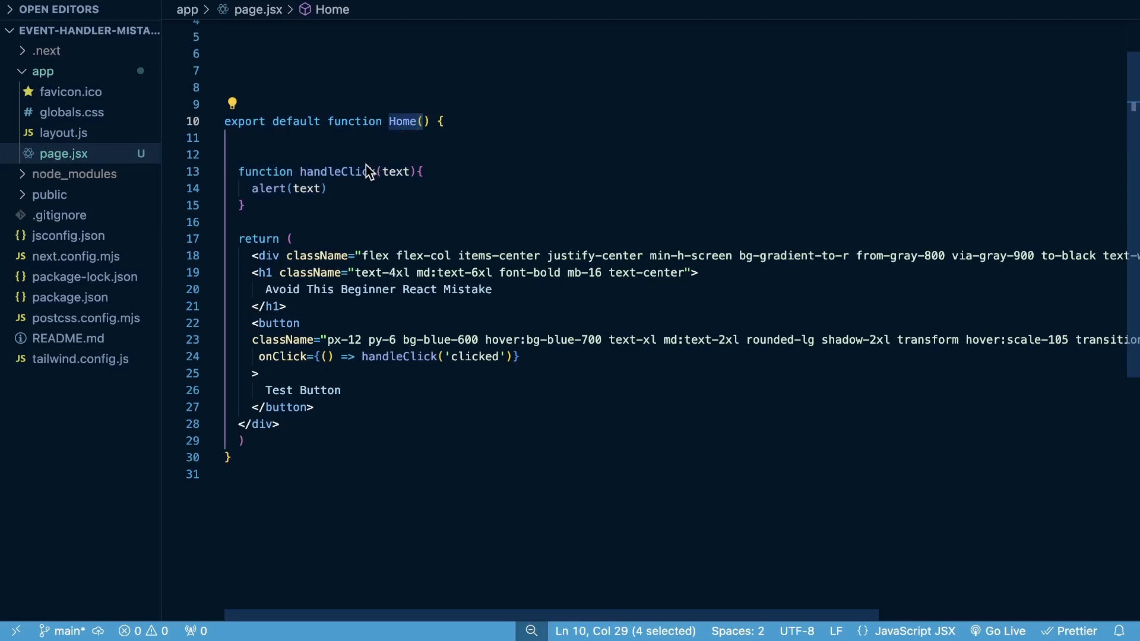
mouse_move(337, 171)
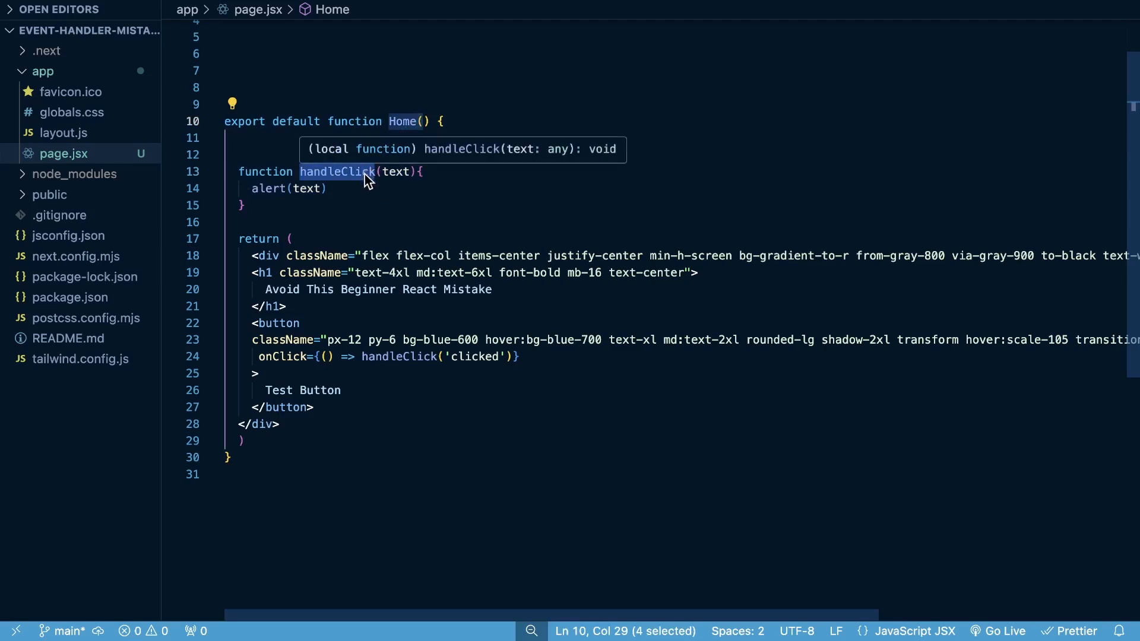
mouse_move(366, 285)
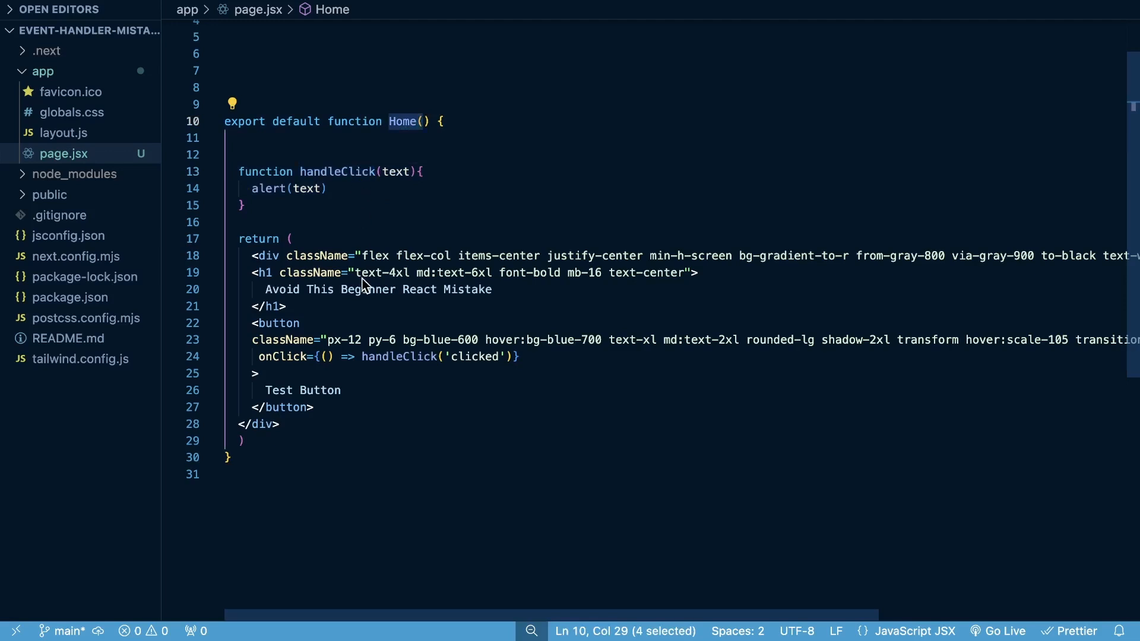
mouse_move(337, 171)
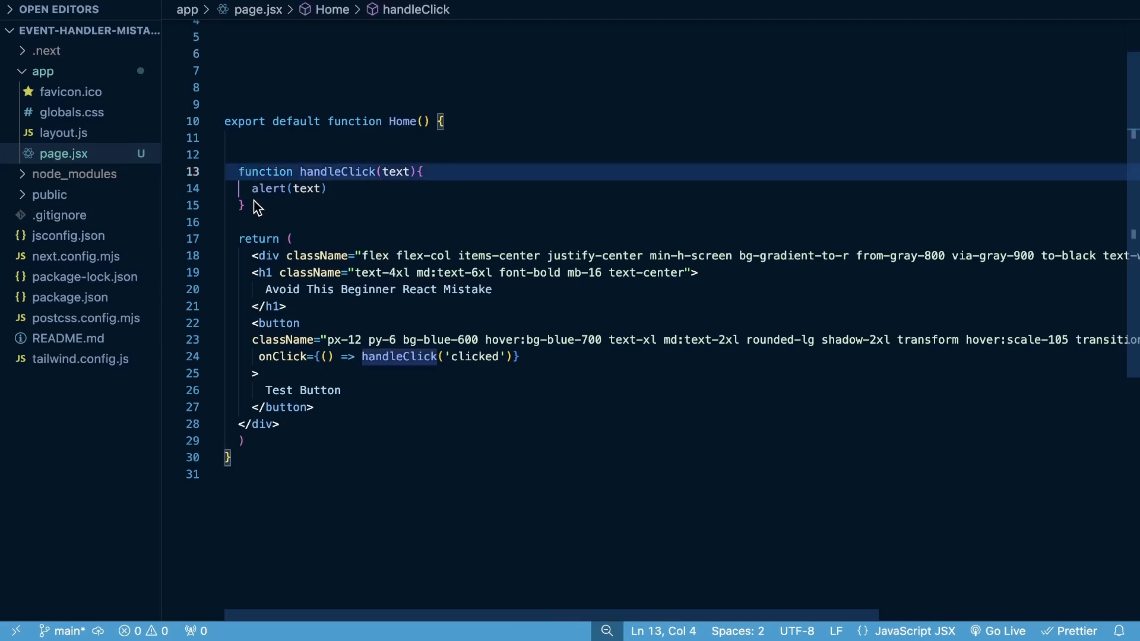
text(export)
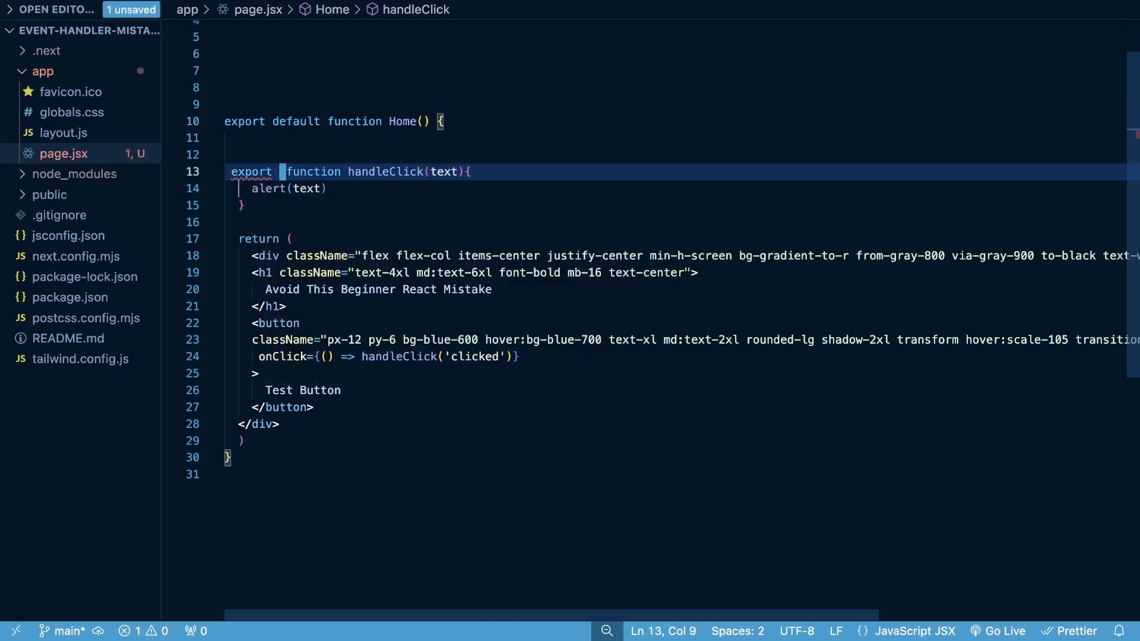
mouse_move(261, 184)
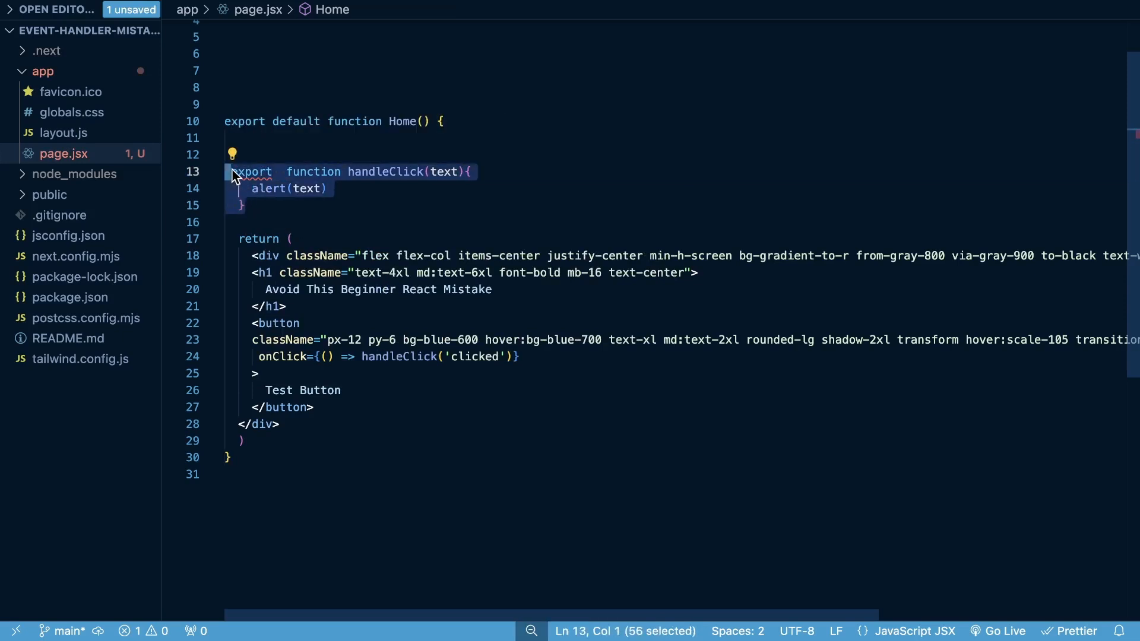
- Cut the handleClick block out of Home and paste it above export default function Home
key(Delete)
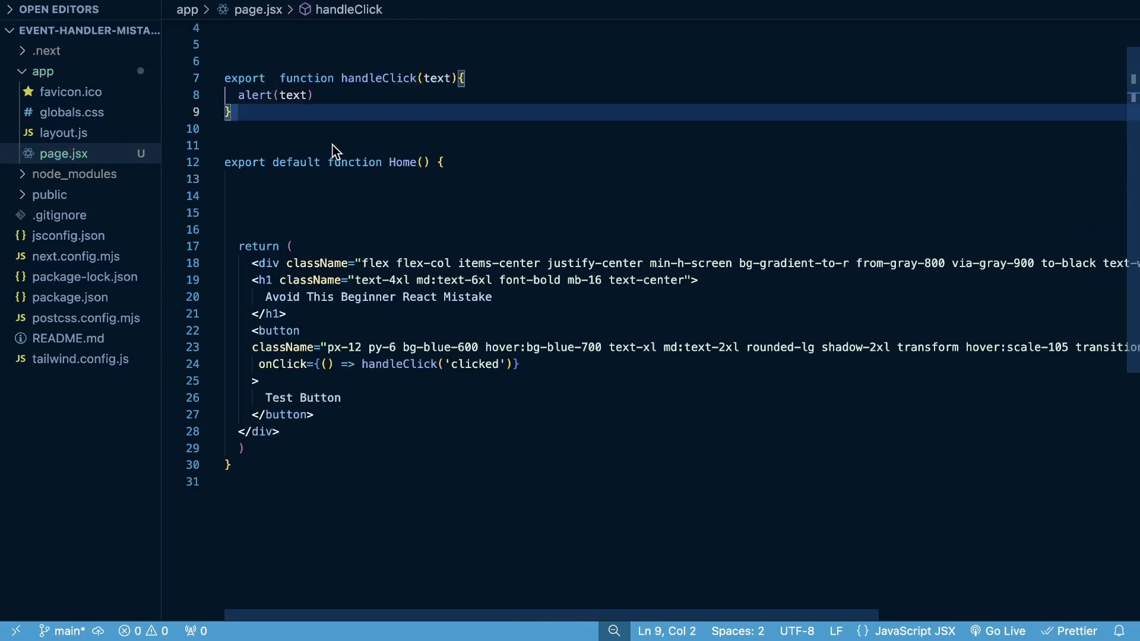
click(283, 79)
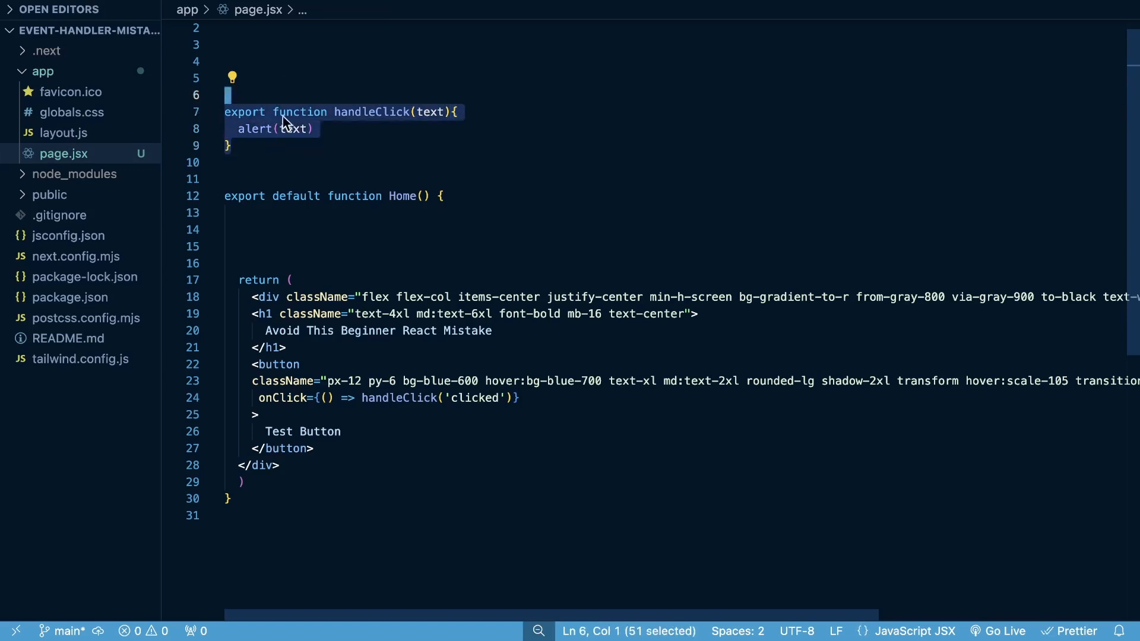
mouse_move(321, 251)
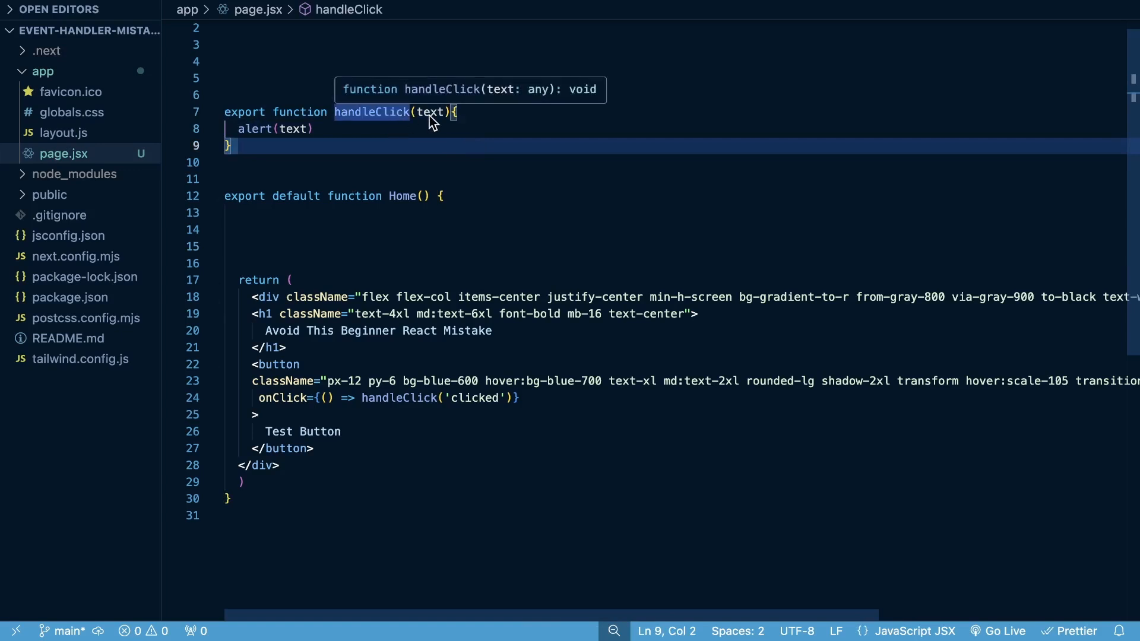
double_click(294, 128)
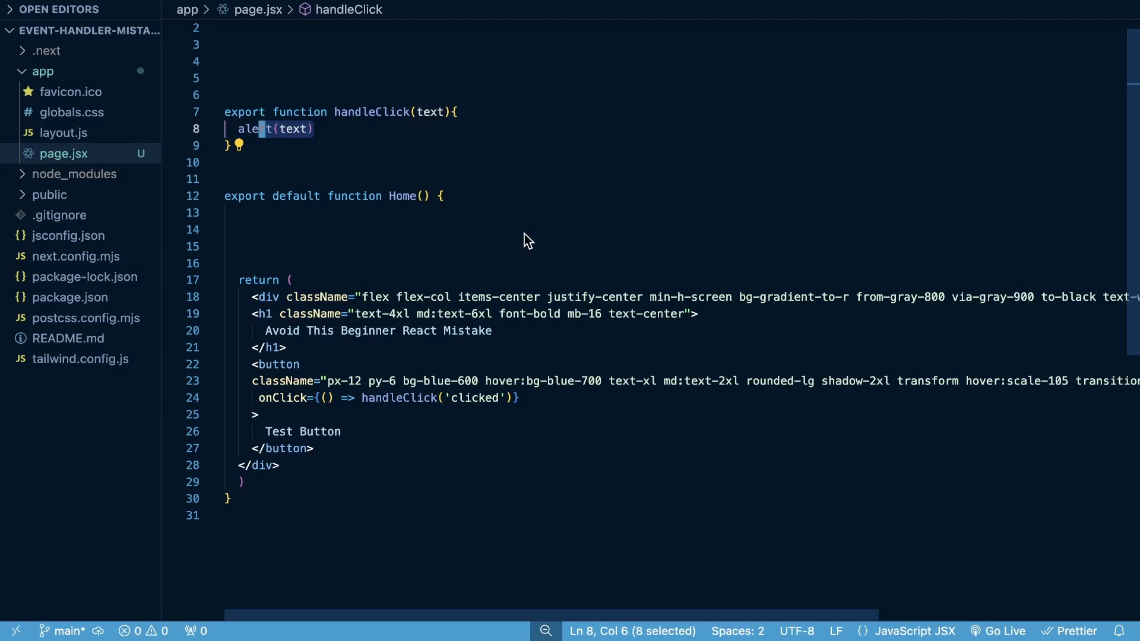
mouse_move(281, 241)
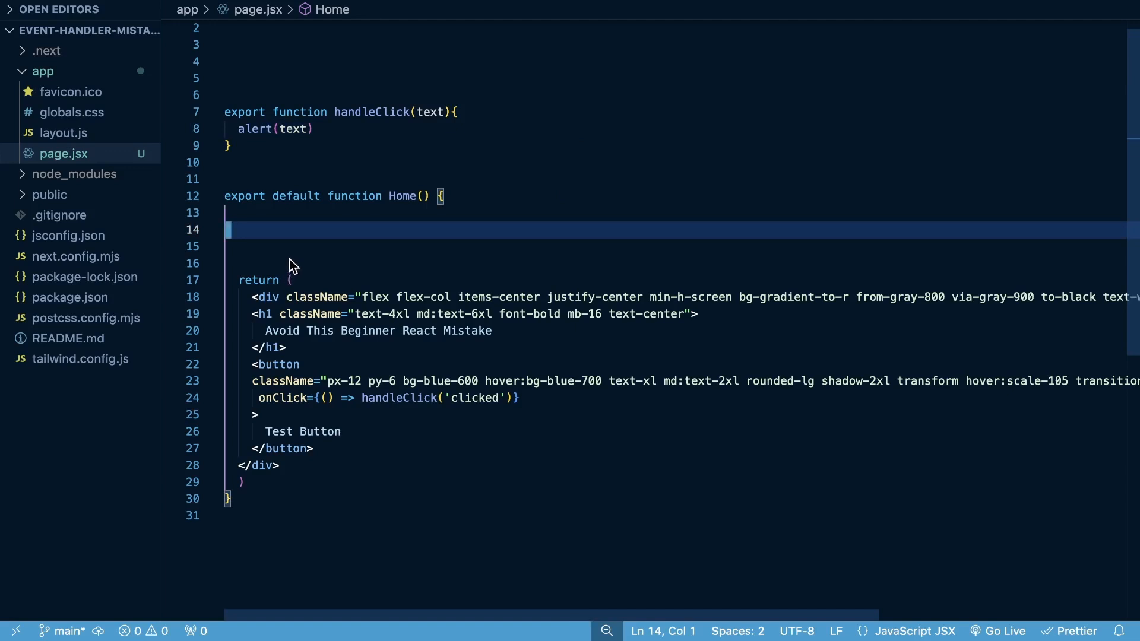
mouse_move(259, 243)
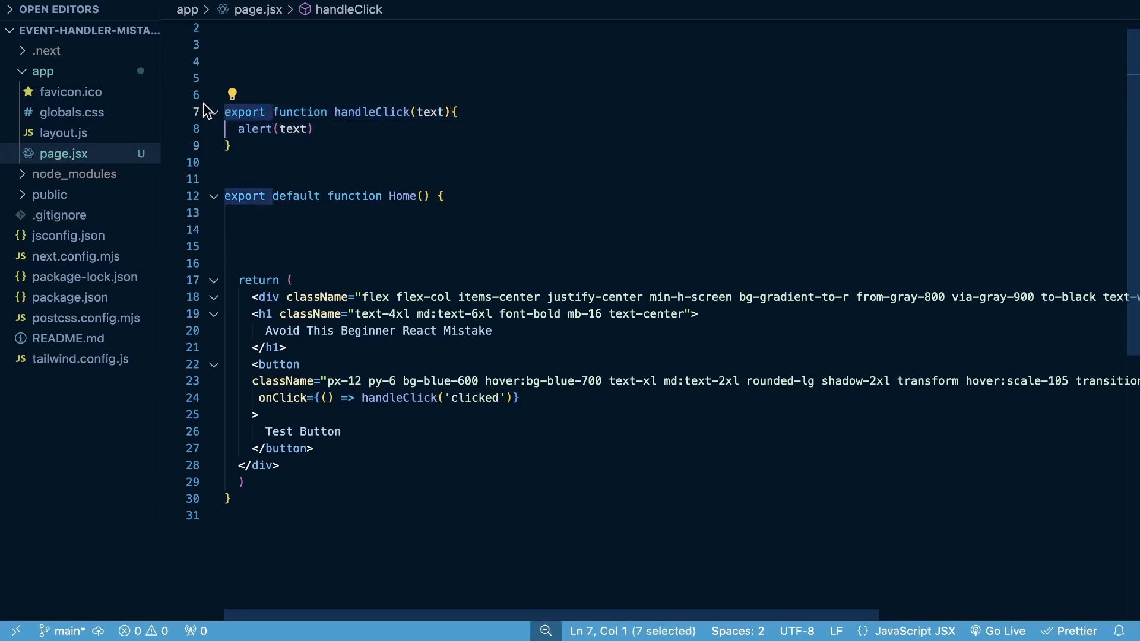
mouse_move(215, 113)
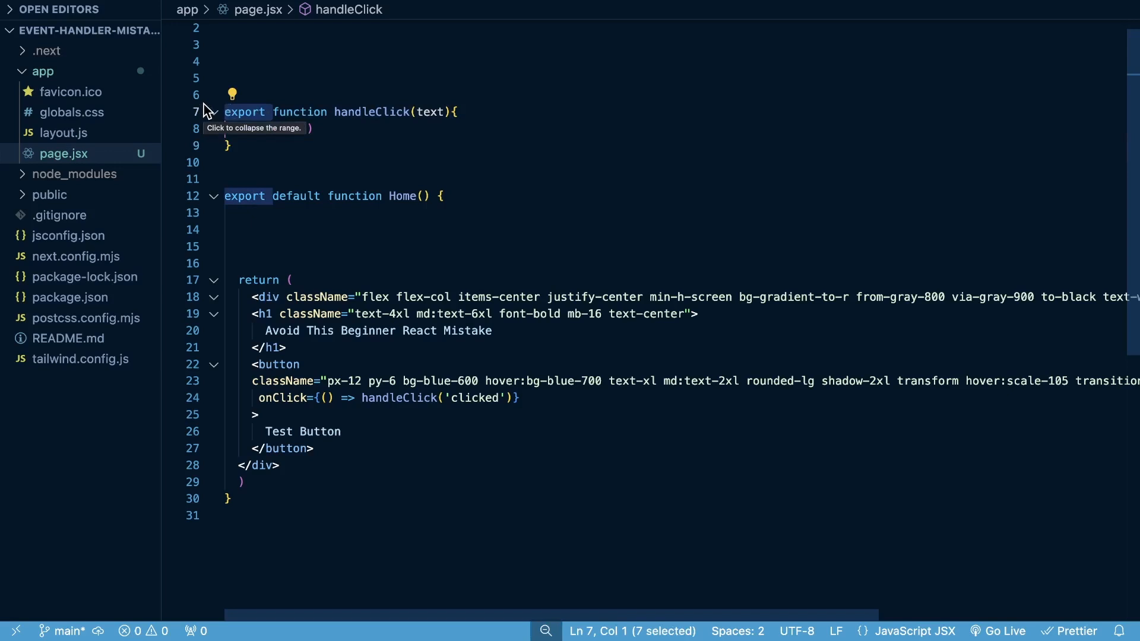